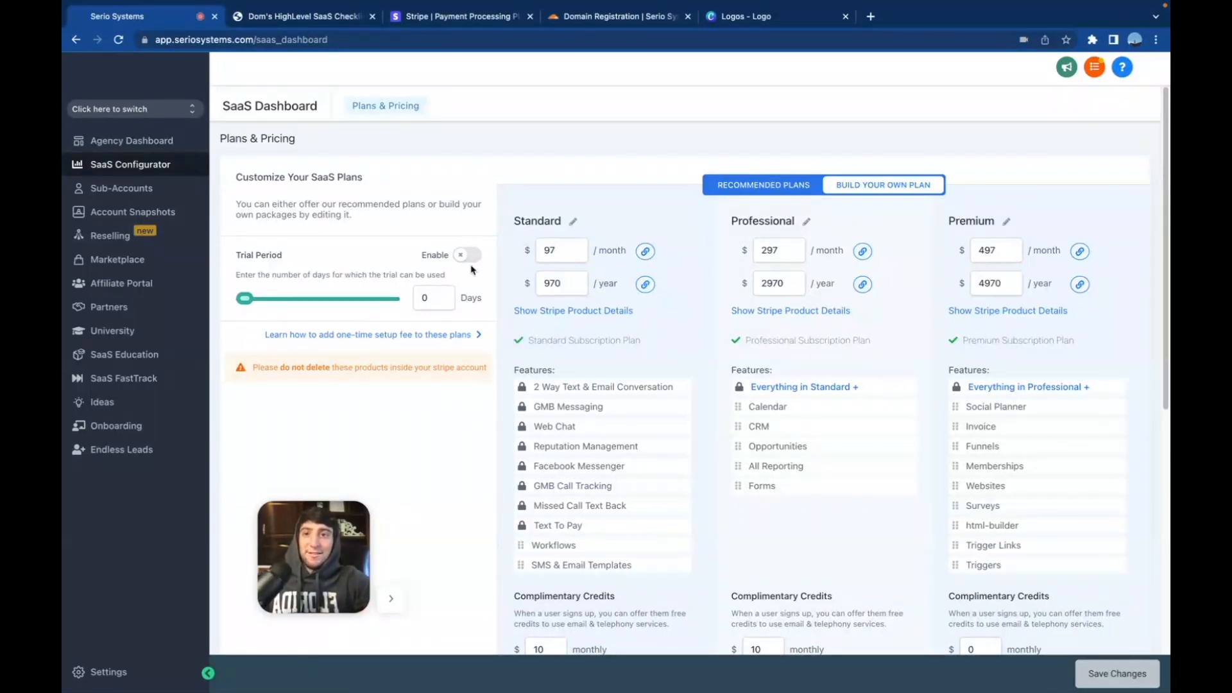
Switch to Dom's HighLevel SaaS Checklist tab to view the unchecked setup items.
left_click(302, 16)
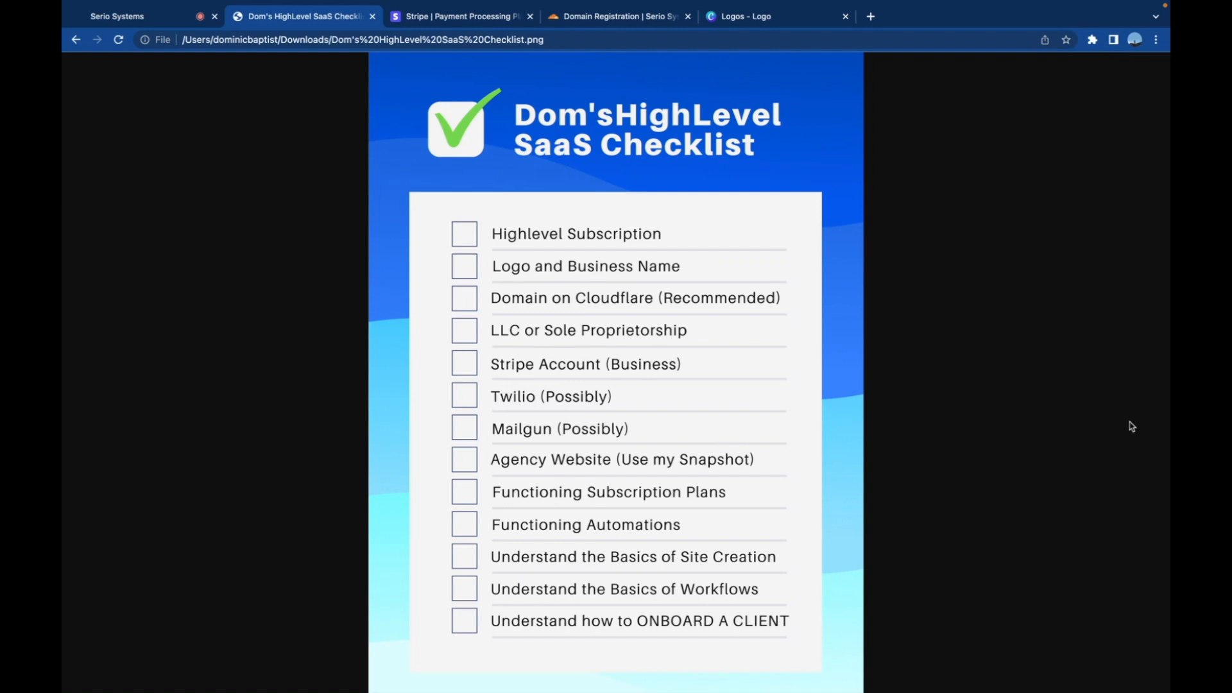
mouse_move(1085, 372)
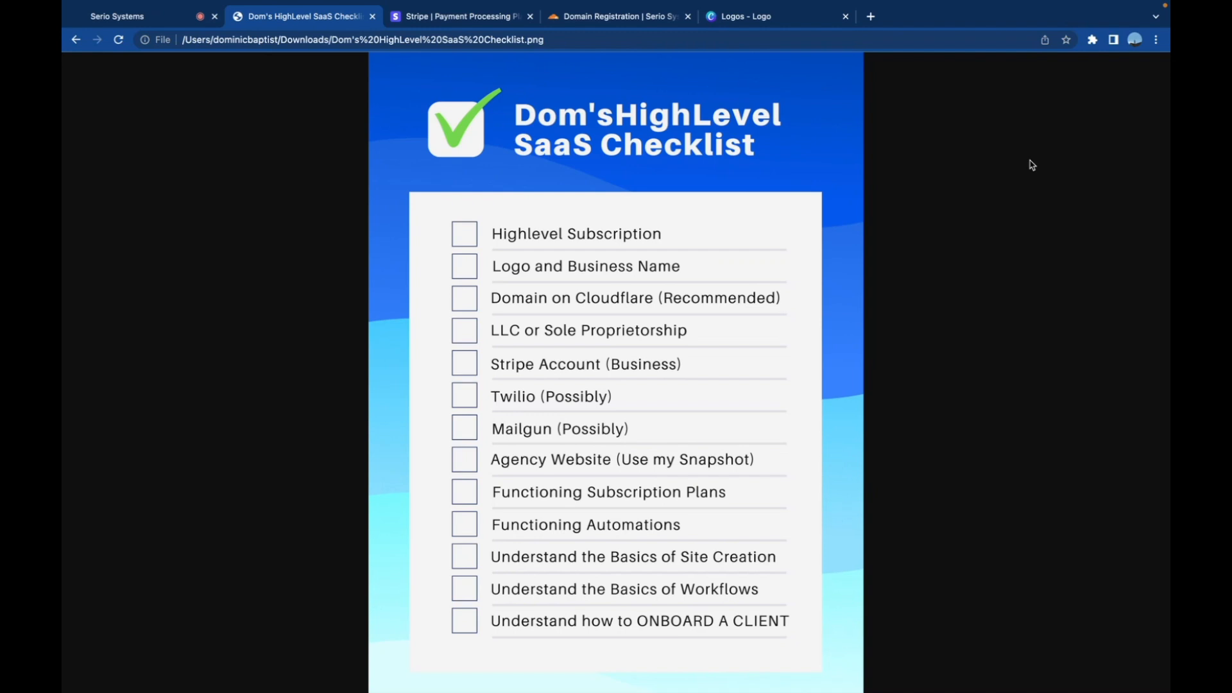
left_click(118, 16)
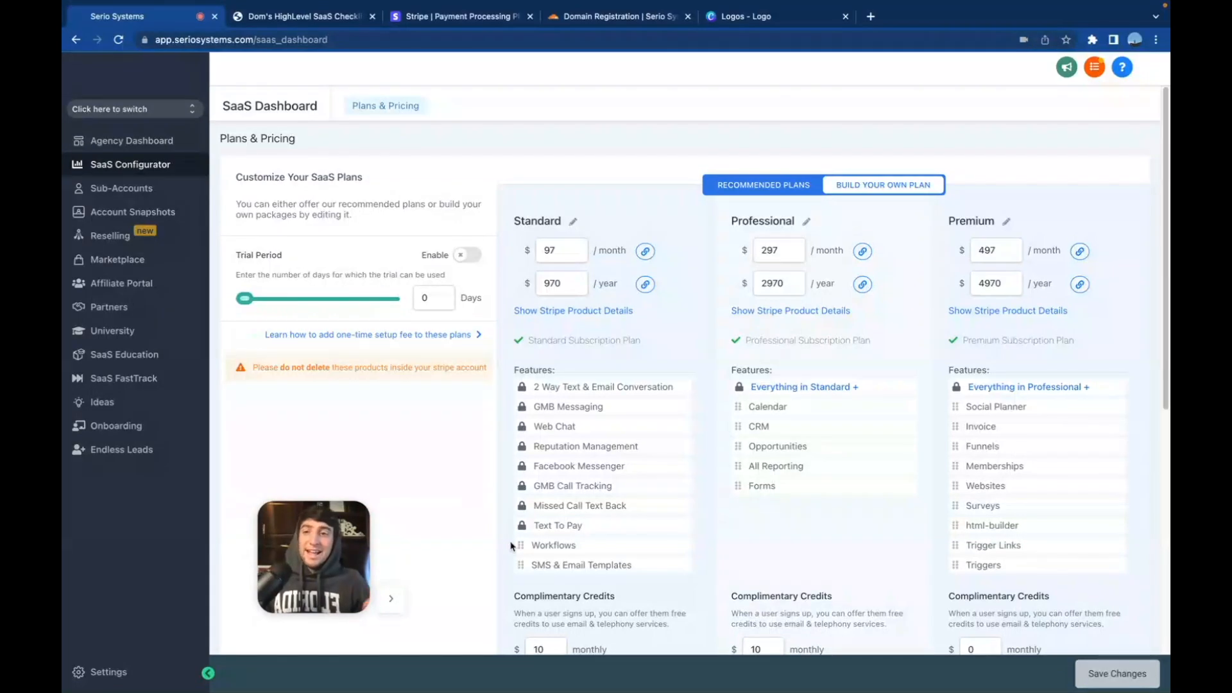
mouse_move(508, 490)
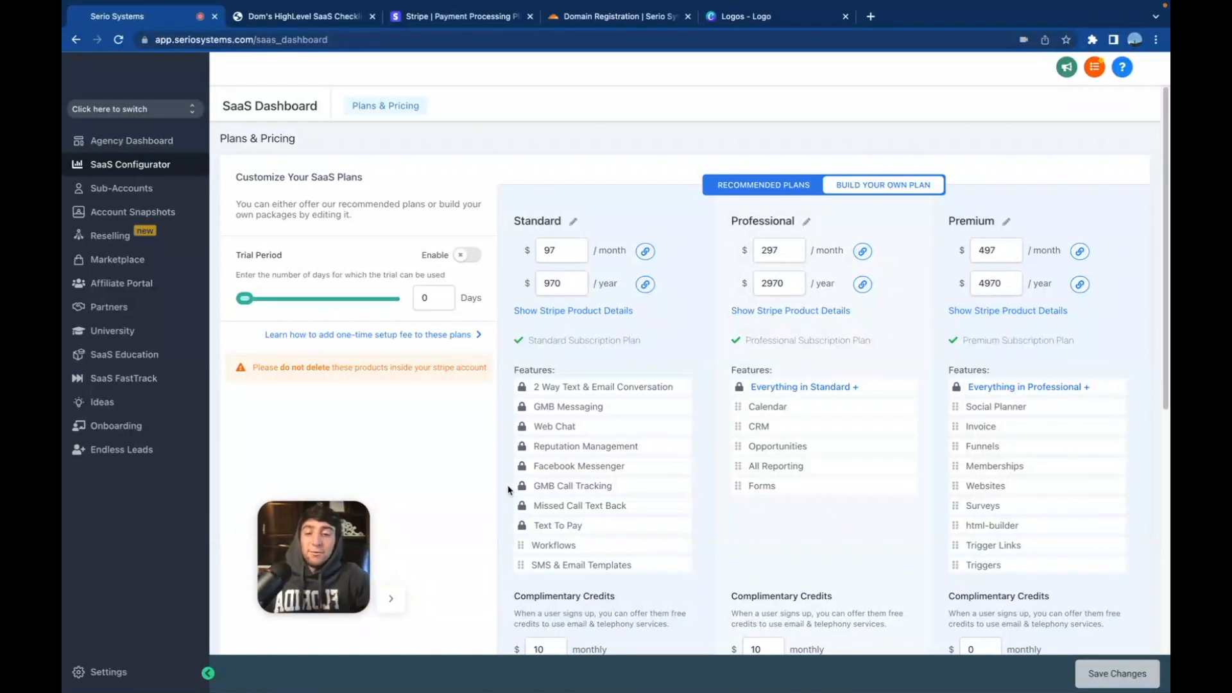
mouse_move(1053, 355)
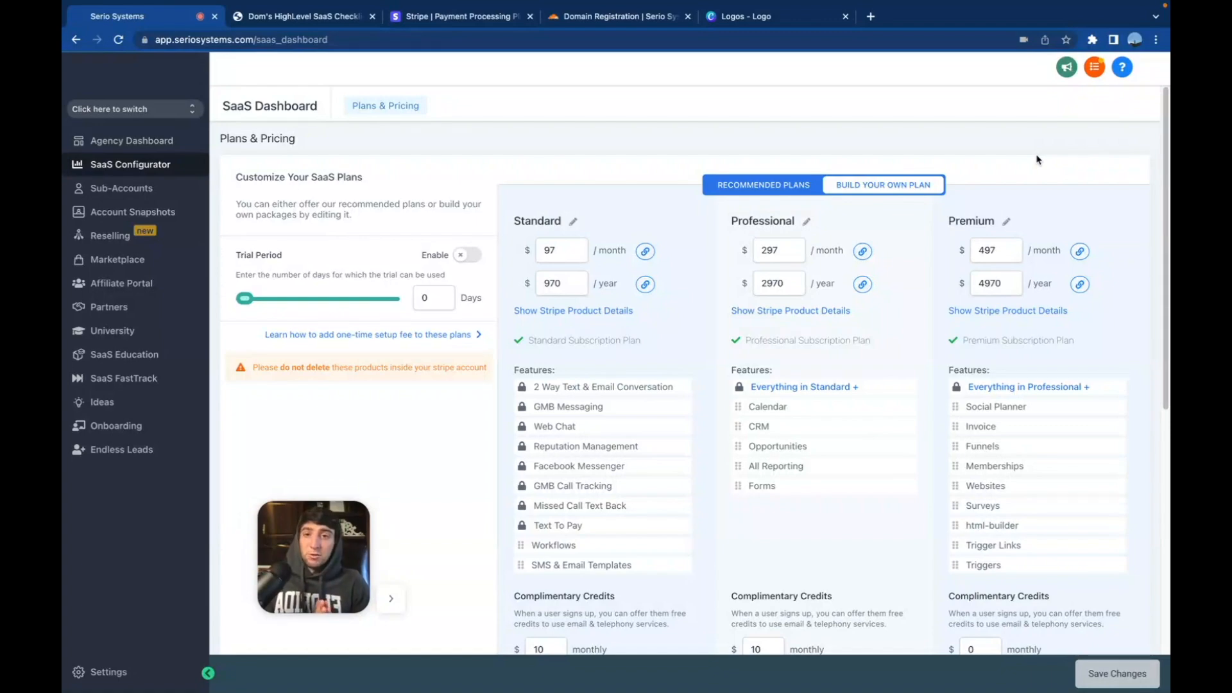
left_click(302, 15)
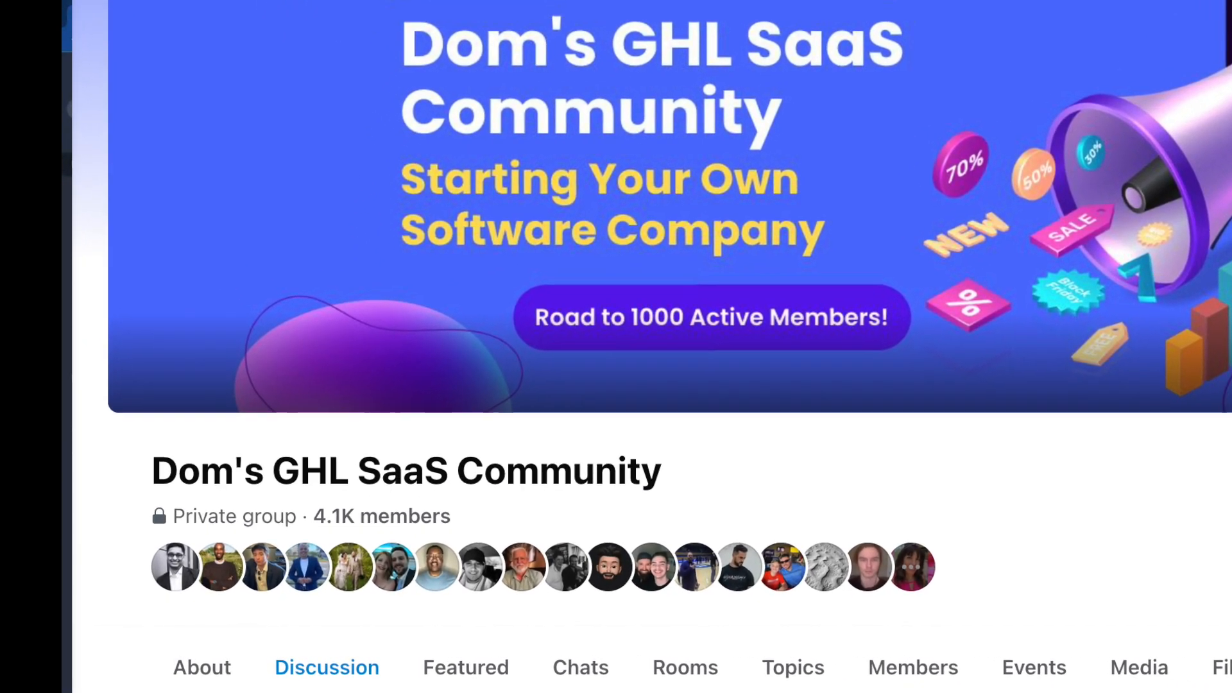
scroll("down", 3)
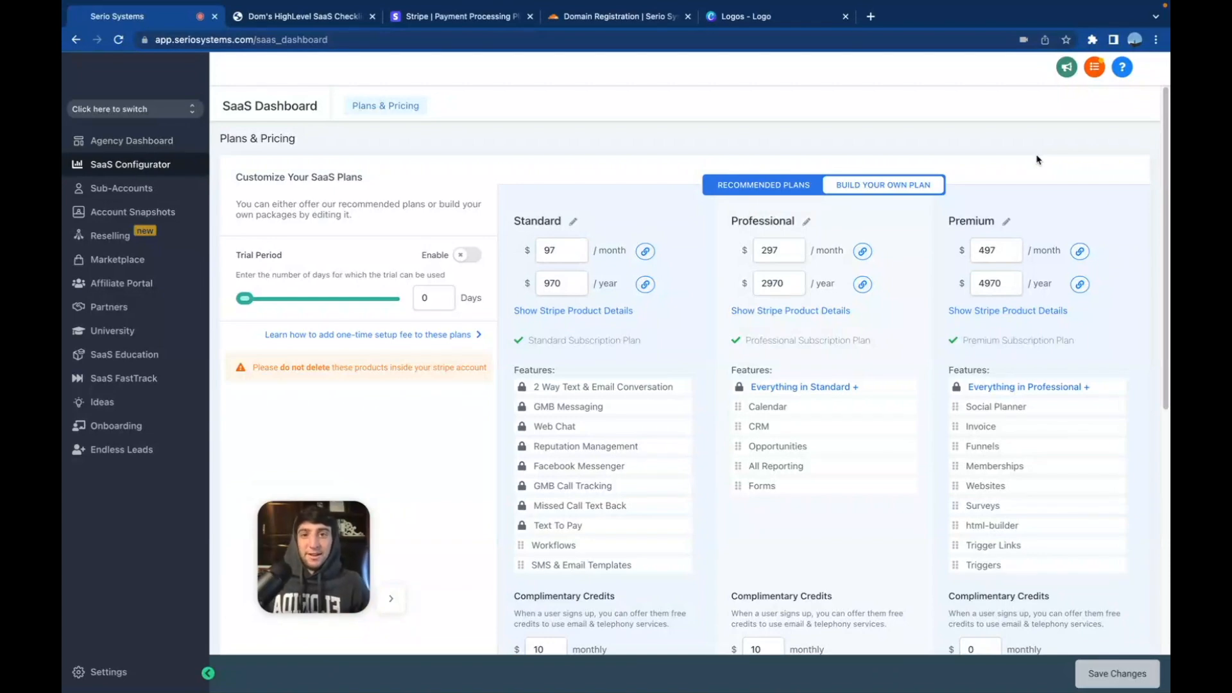
left_click(302, 15)
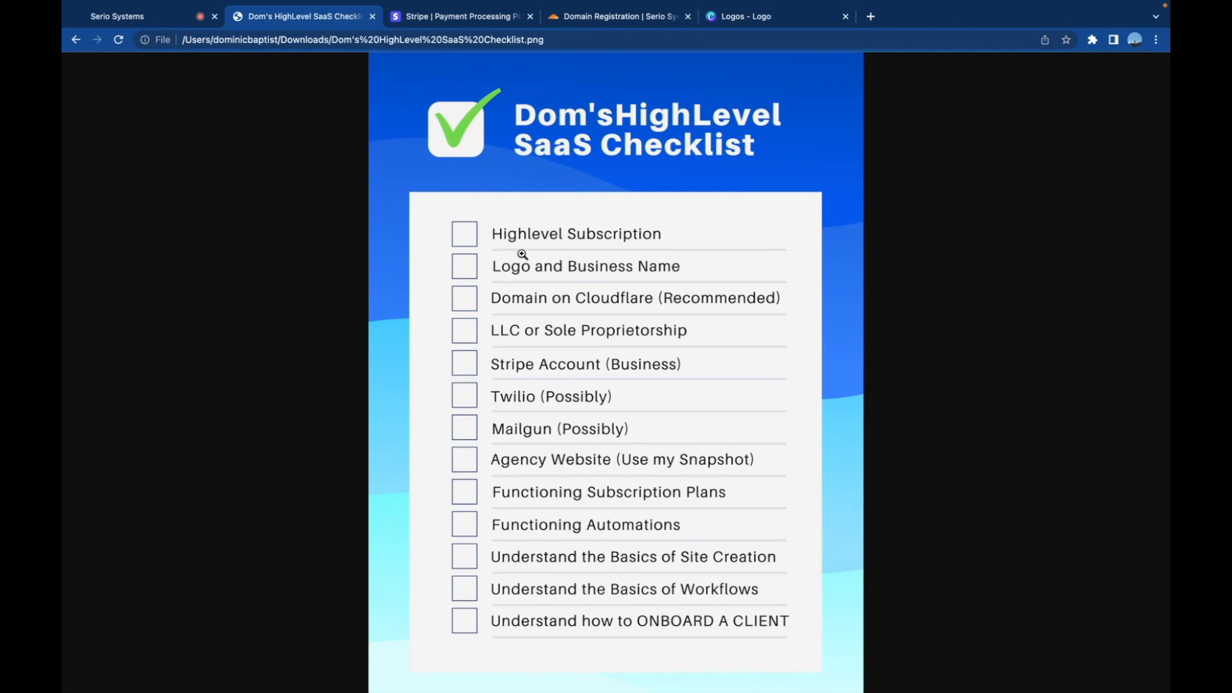
Bring up the Cloud Chad 'Software Development' logo design in Canva.
left_click(774, 15)
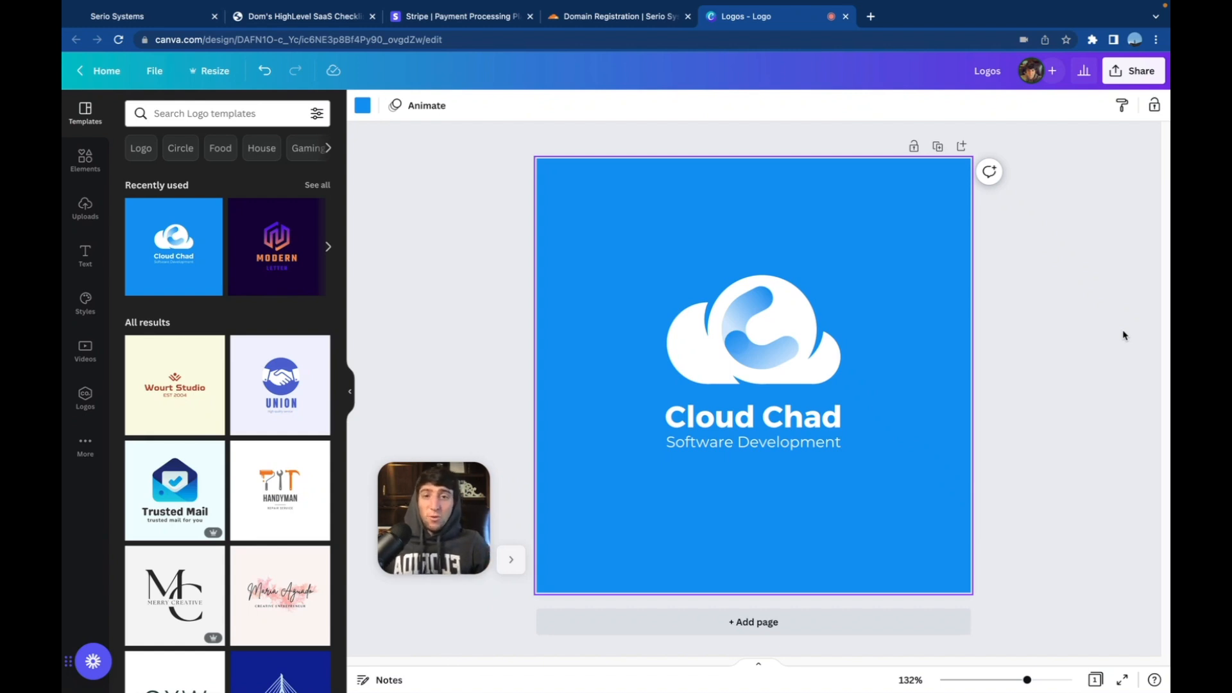
mouse_move(442, 279)
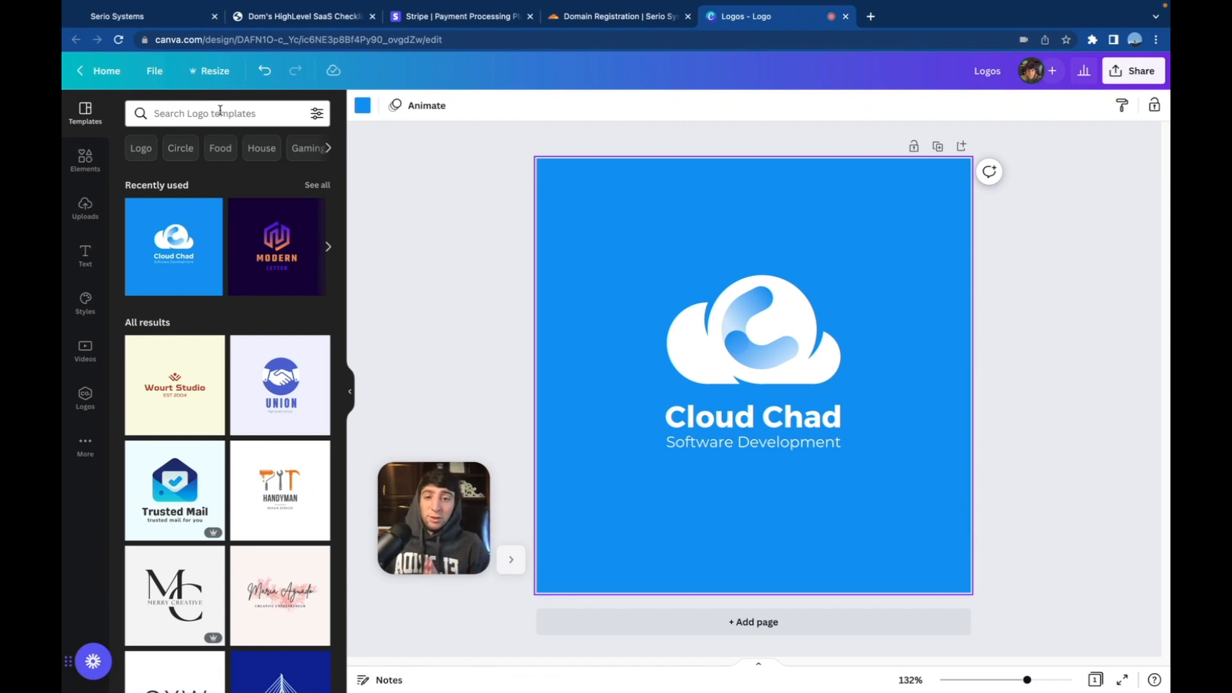
Return to Dom's HighLevel SaaS Checklist image from the Canva logo.
left_click(303, 16)
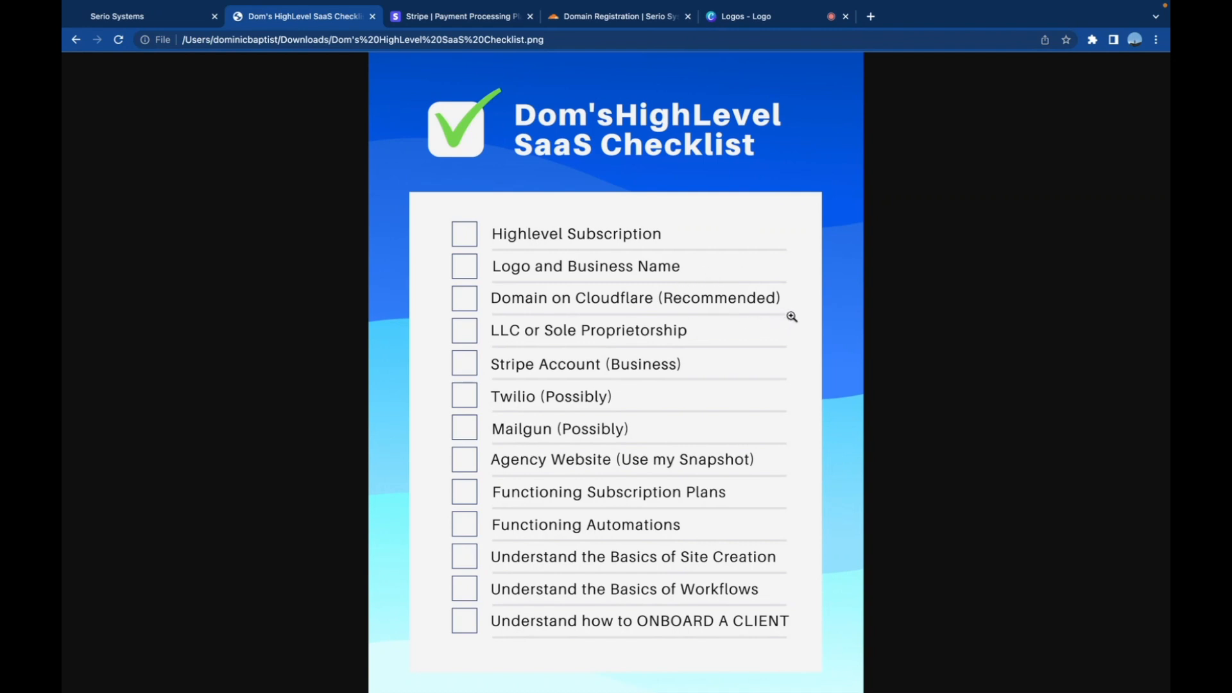
mouse_move(792, 315)
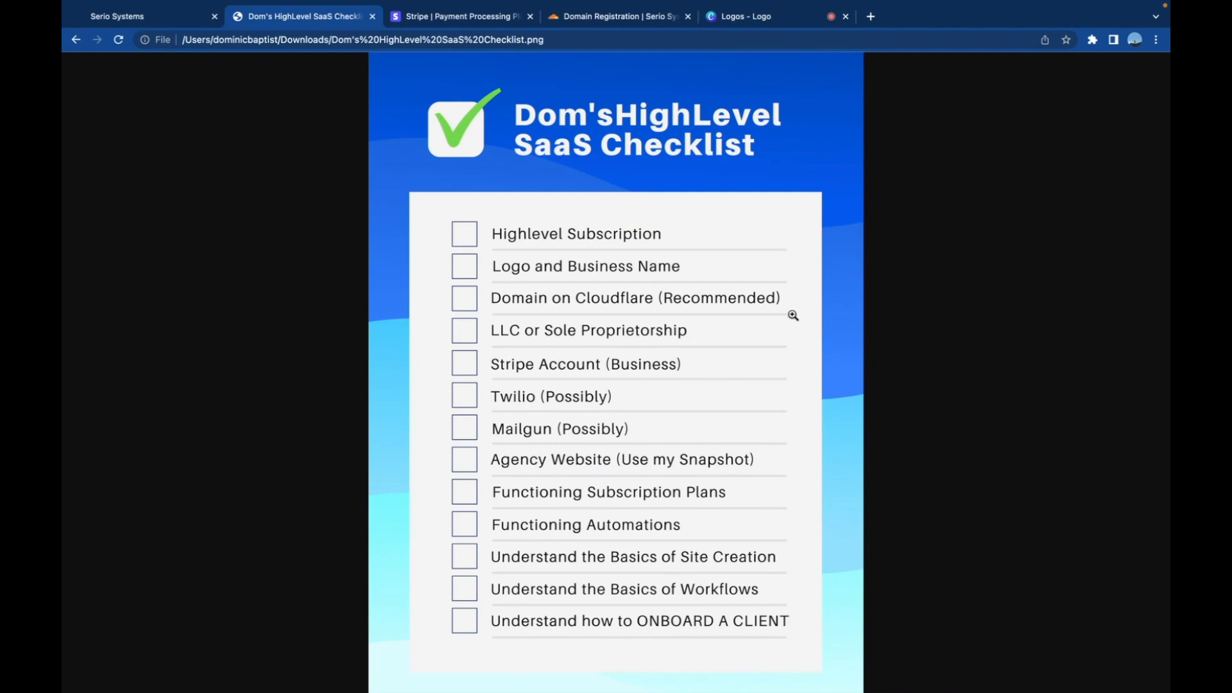
Search Cloudflare for cloudchad.com, then enter cloudchadsystems.com as the next domain query.
left_click(617, 16)
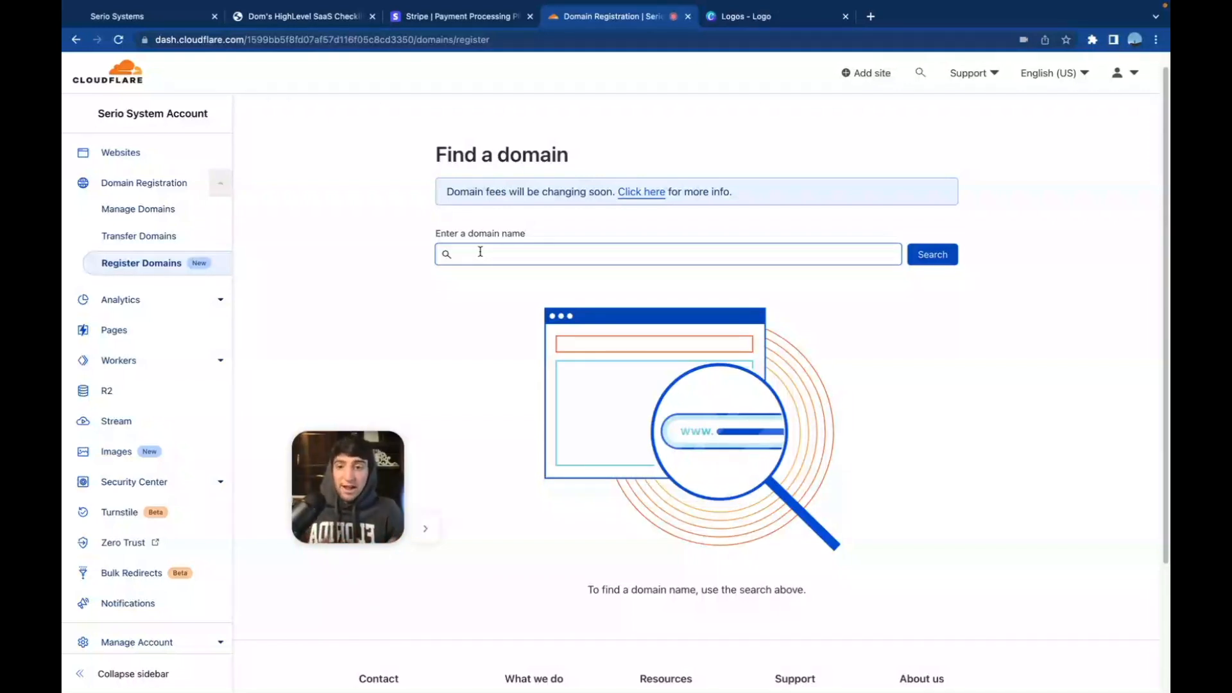
type("cloudchad.com")
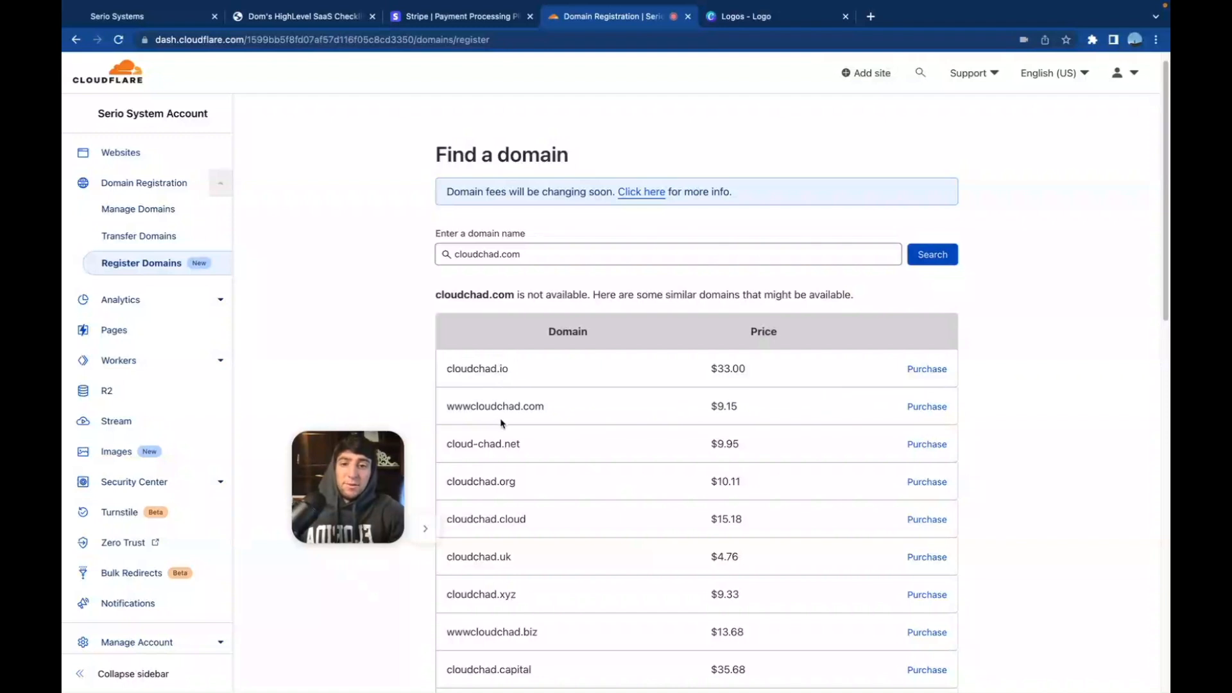
scroll("down", 3)
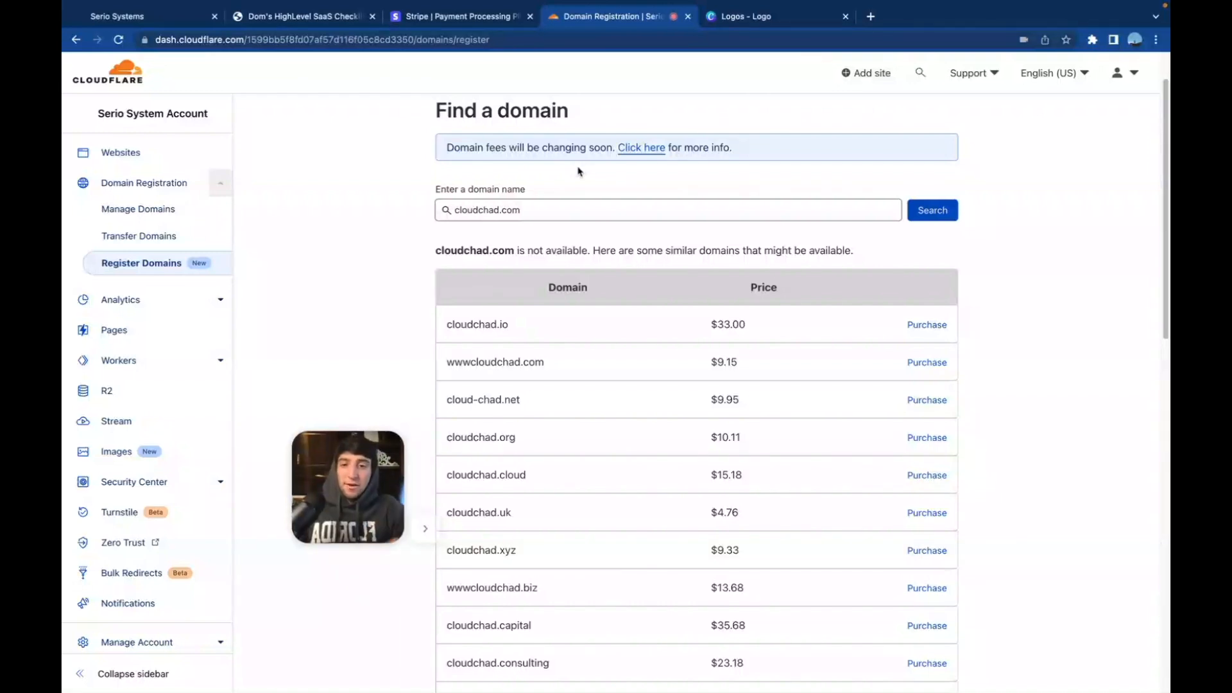
left_click(668, 210)
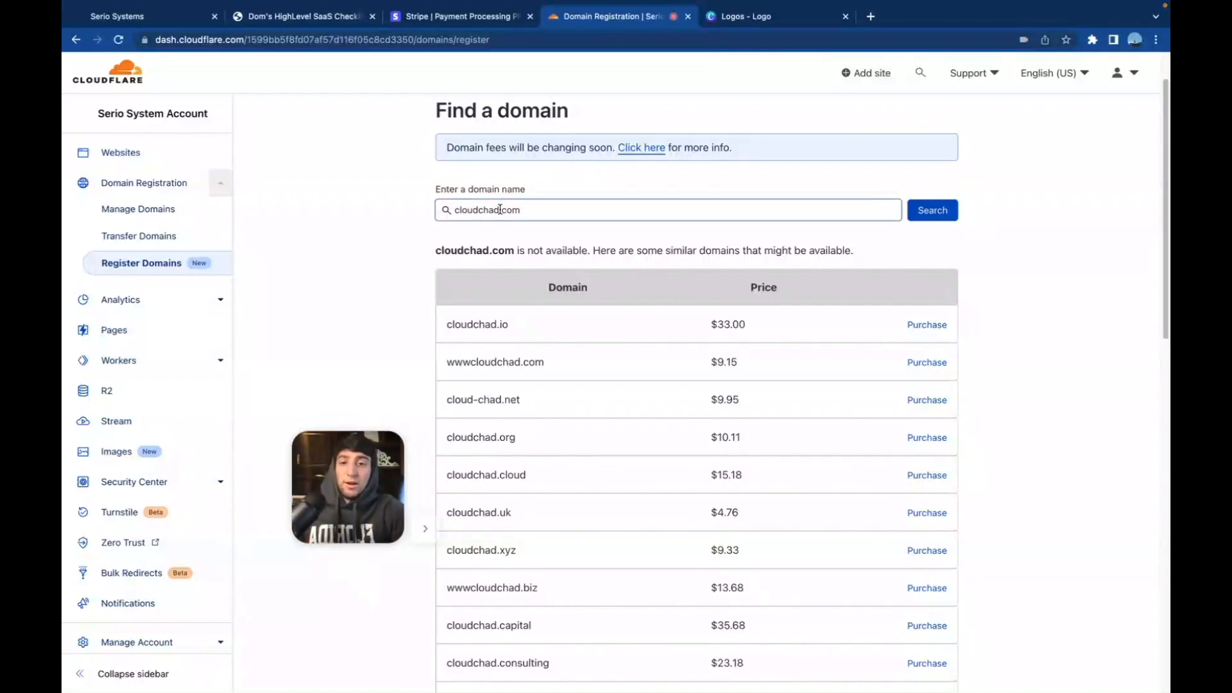
left_click(668, 210)
type("systems")
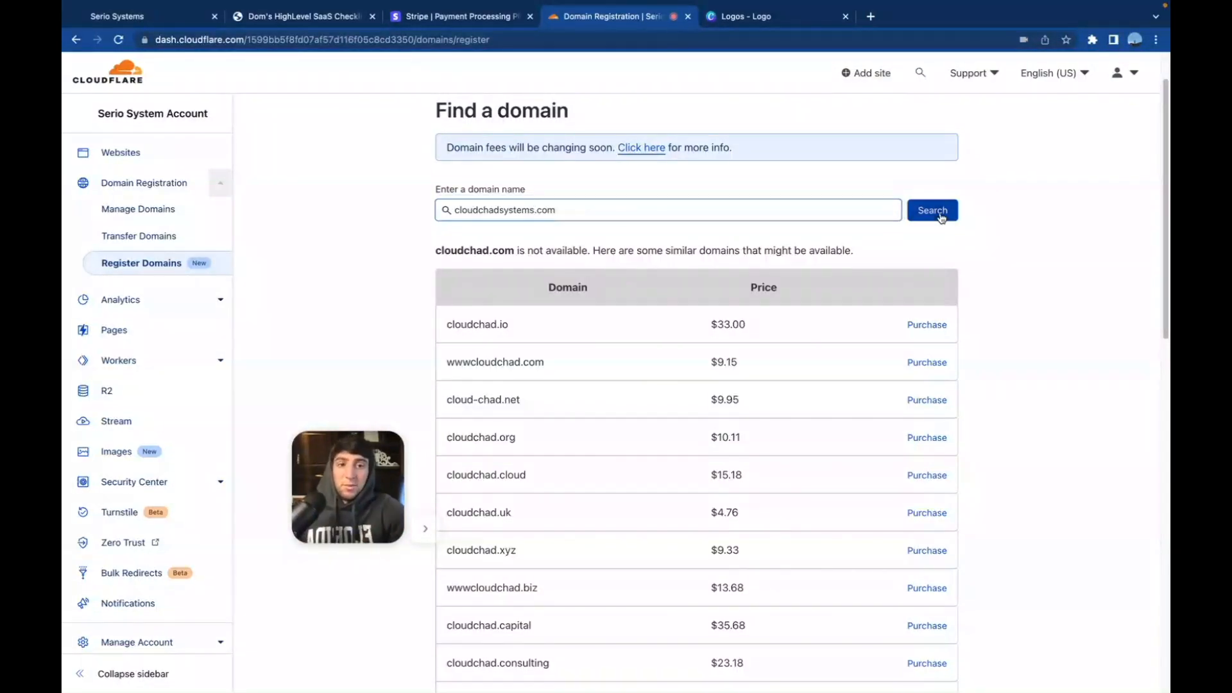
Search cloudchadsystems.com and see it available for $9.15.
left_click(932, 210)
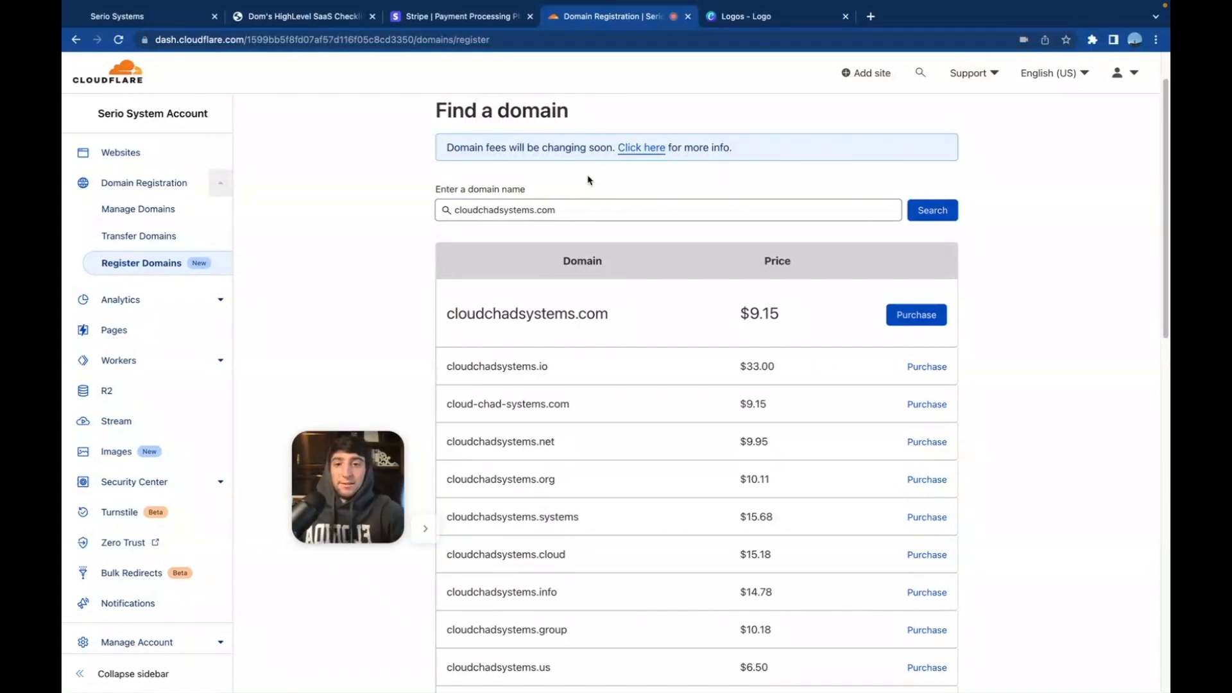
Return to the SaaS checklist image after finding cloudchadsystems.com available.
left_click(302, 16)
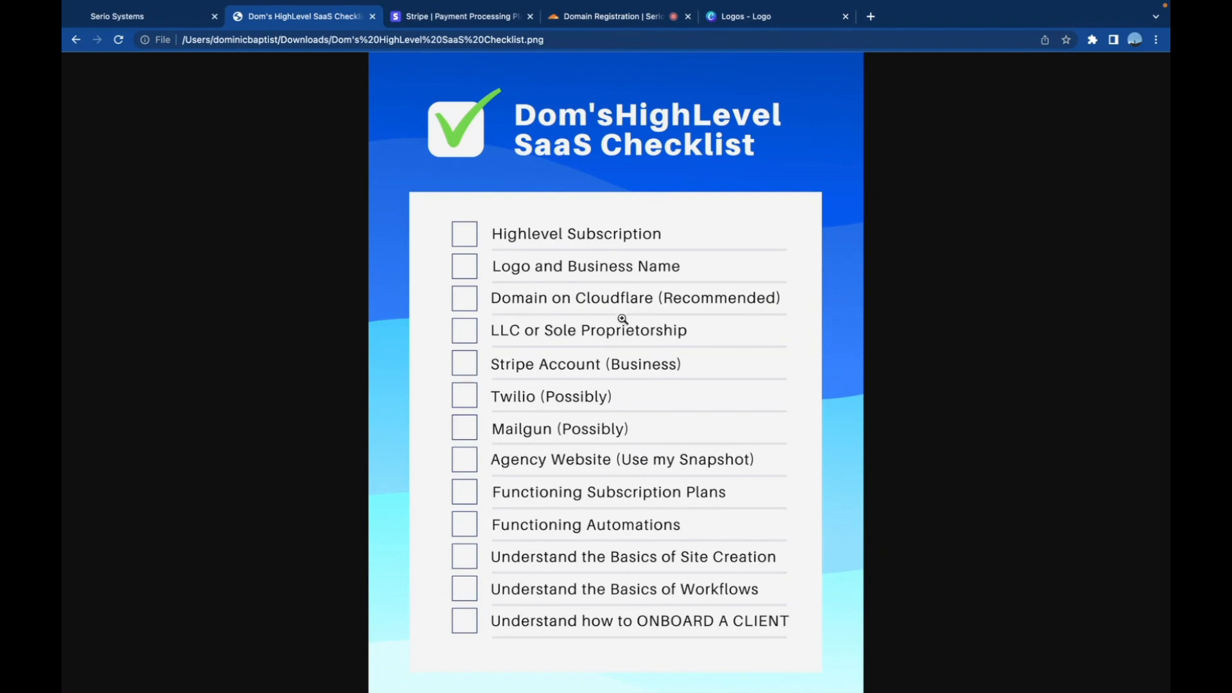
mouse_move(550, 312)
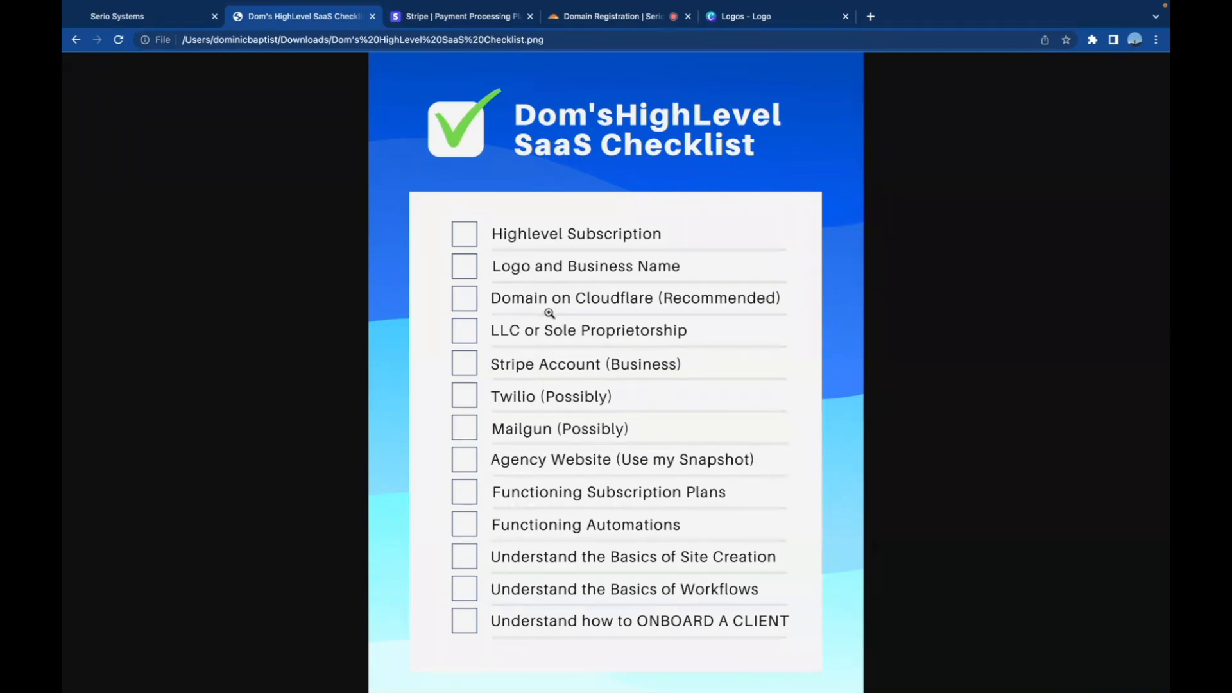
mouse_move(733, 336)
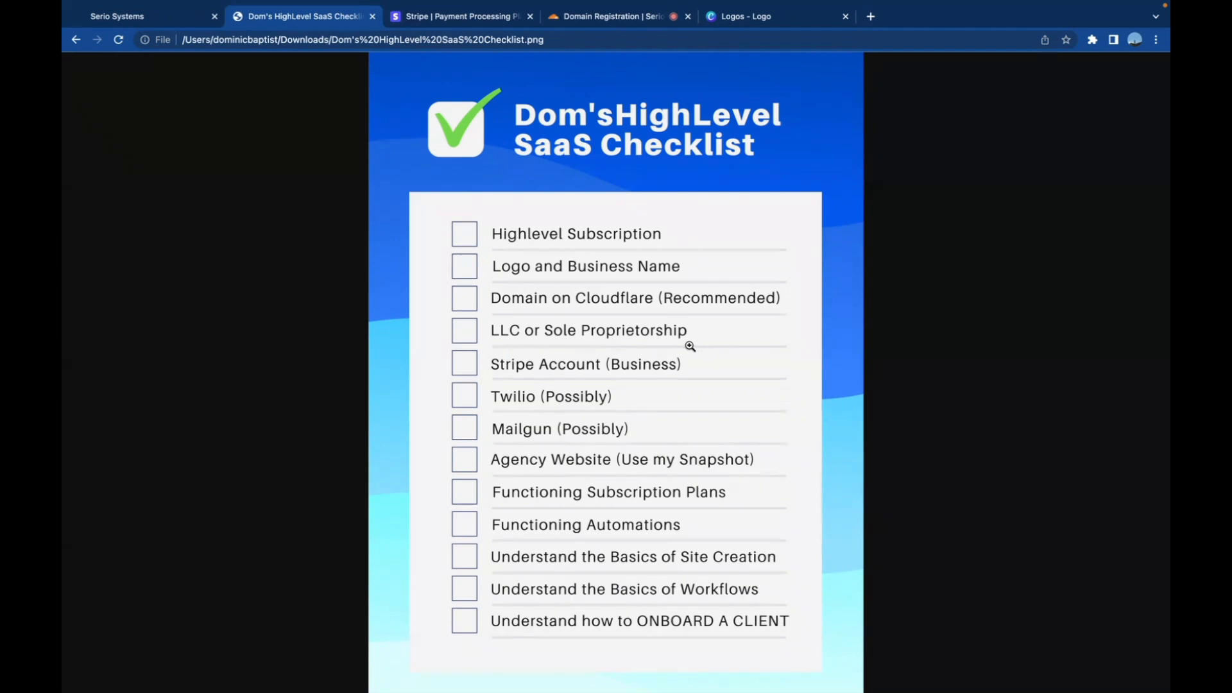
mouse_move(723, 360)
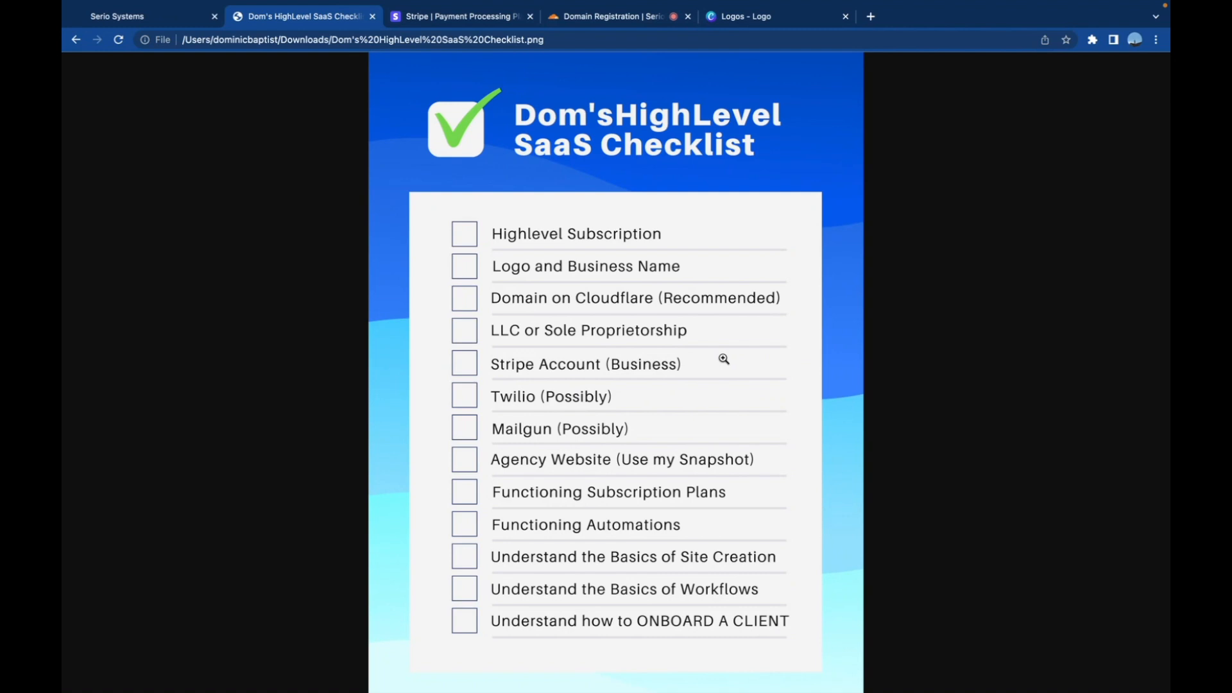
mouse_move(690, 382)
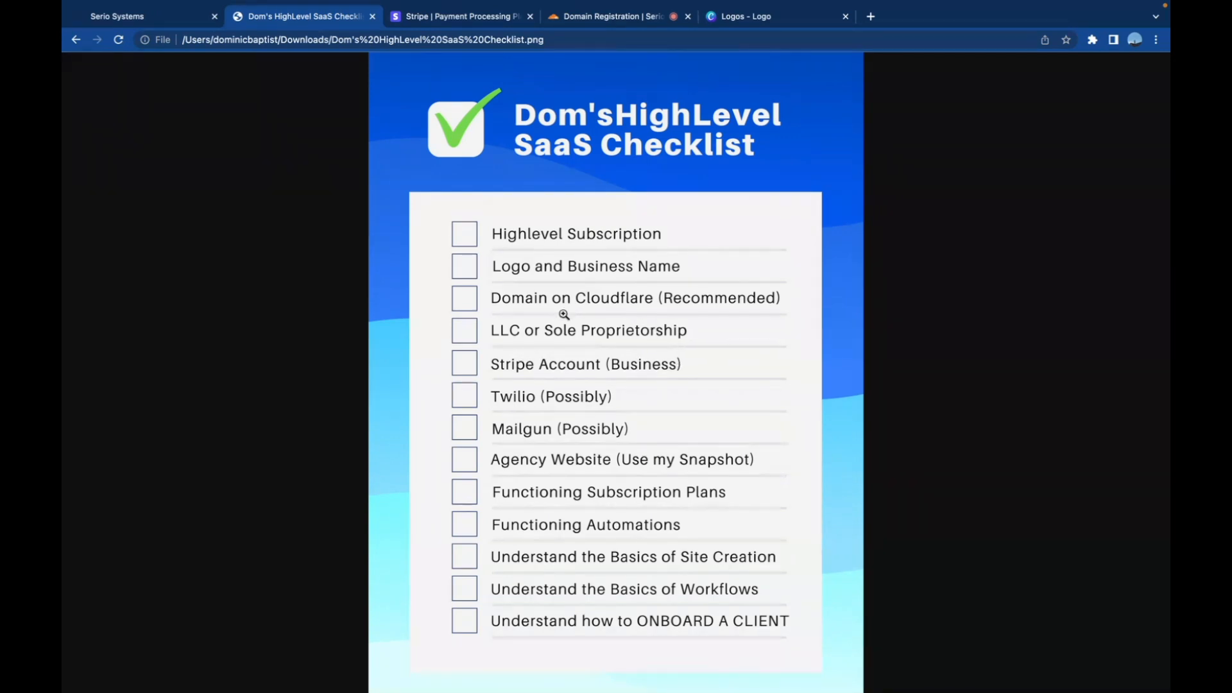
mouse_move(544, 316)
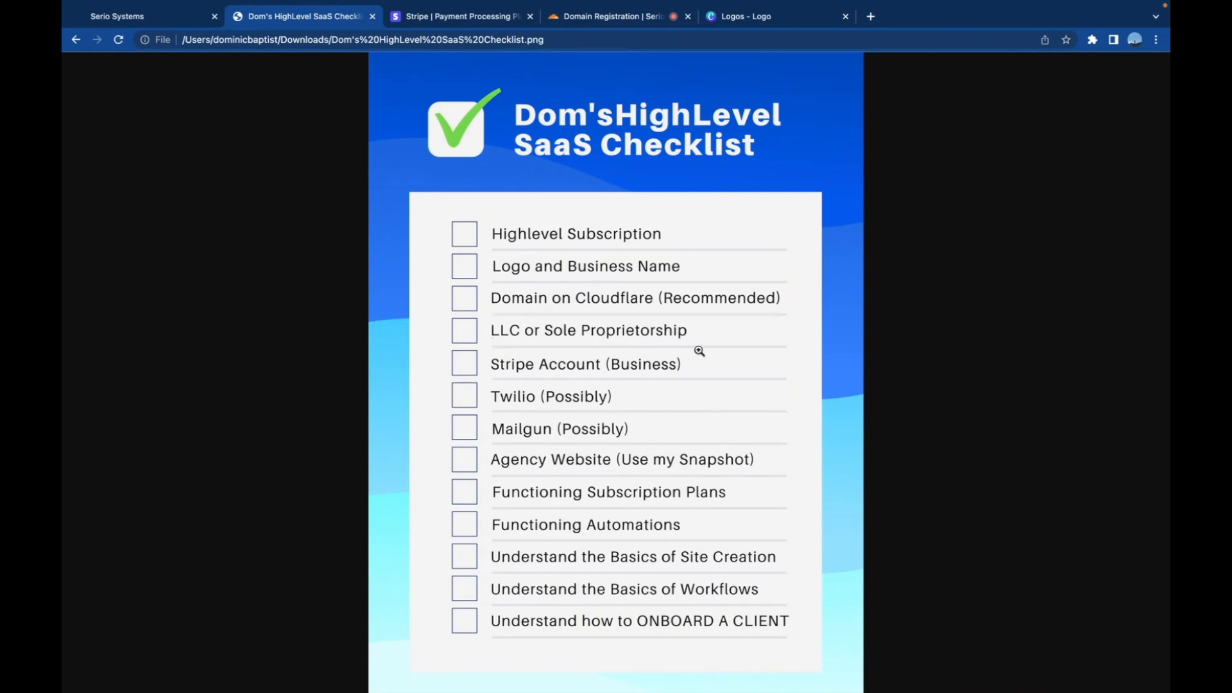
mouse_move(720, 326)
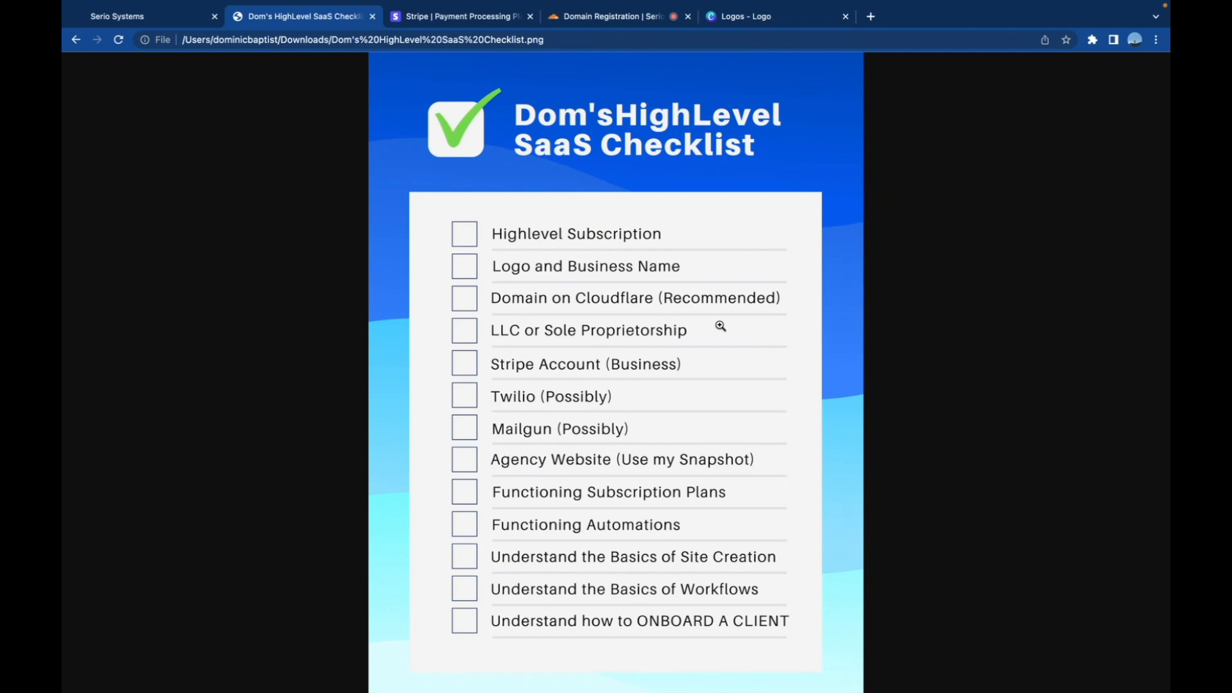
mouse_move(550, 374)
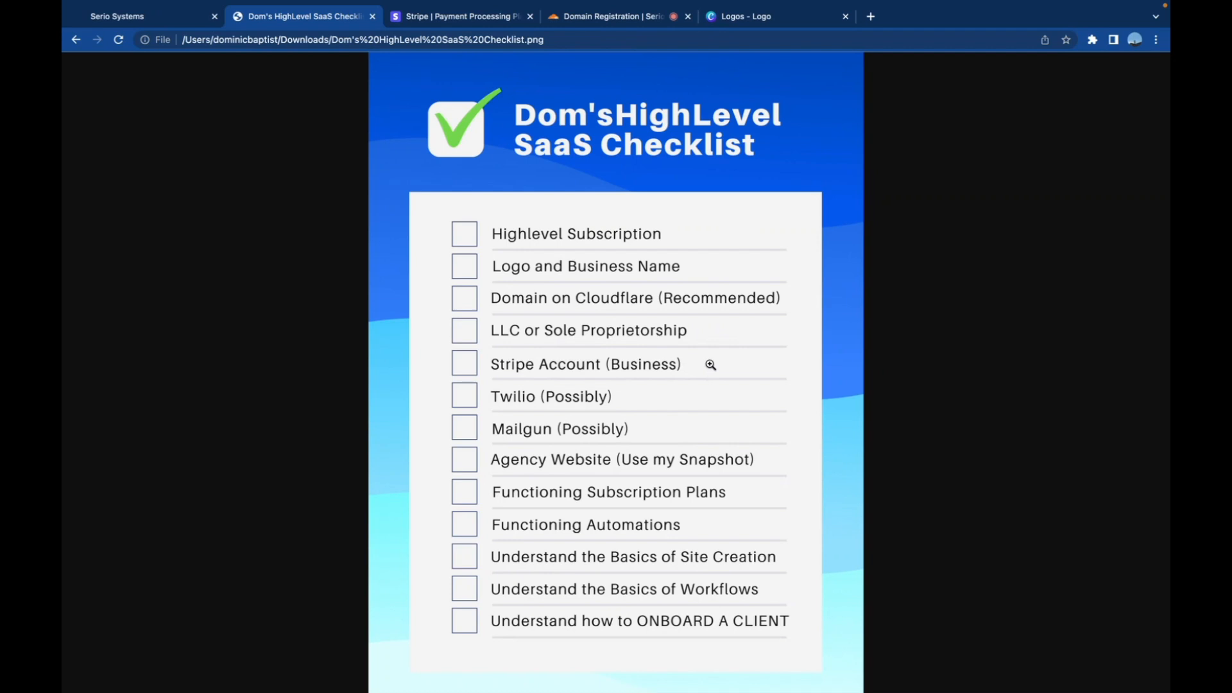
left_click(460, 16)
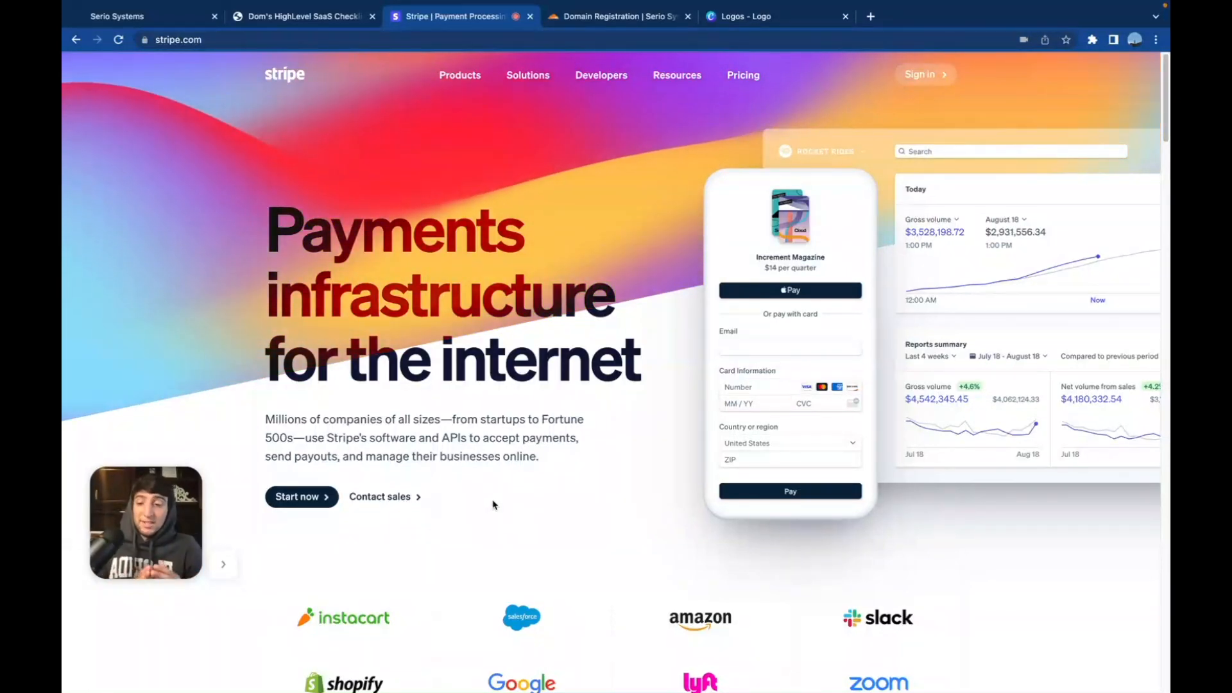
left_click(303, 16)
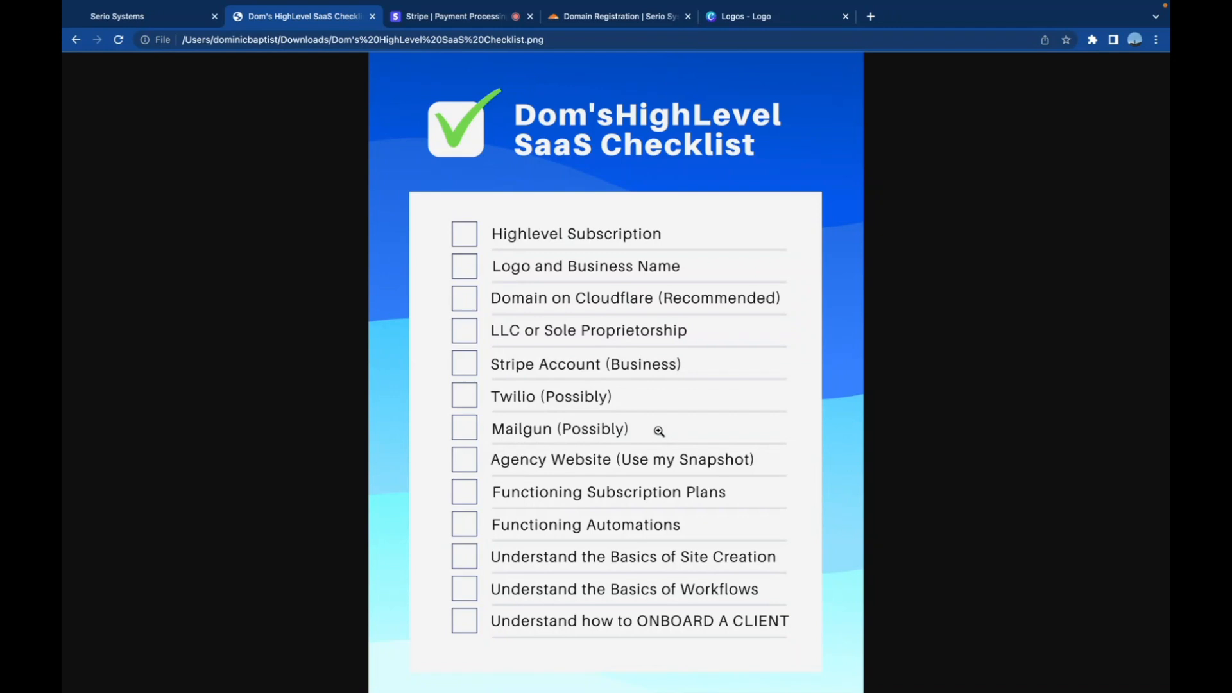
mouse_move(604, 430)
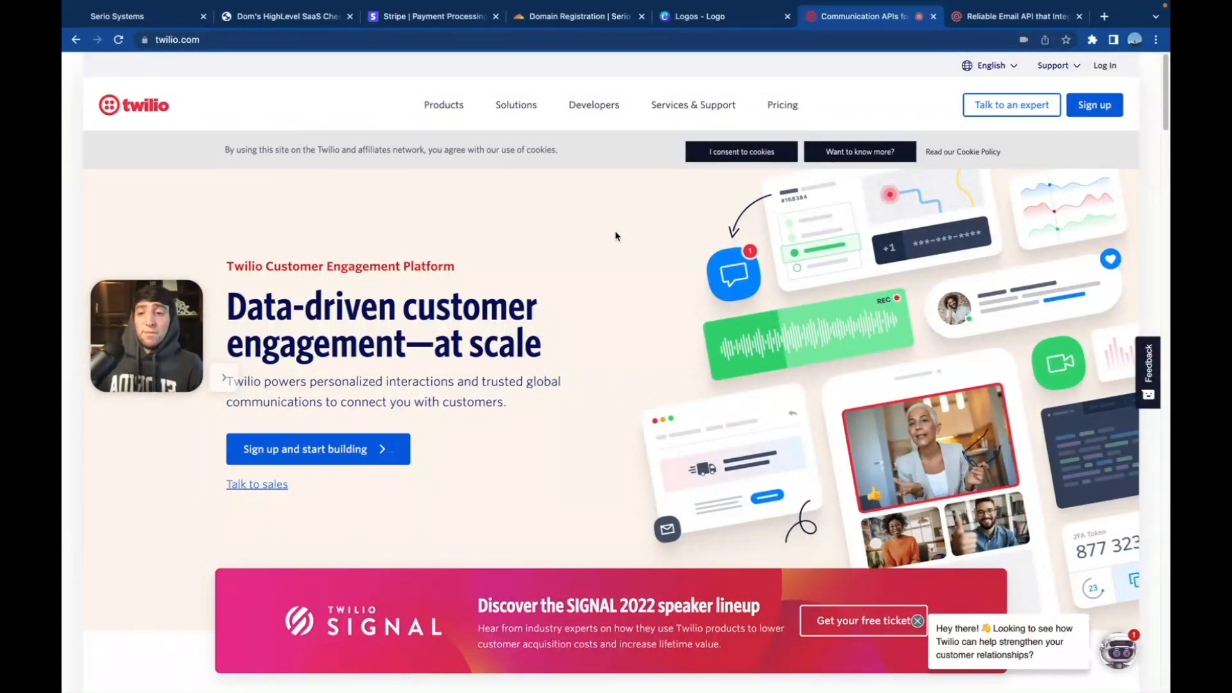
left_click(1013, 15)
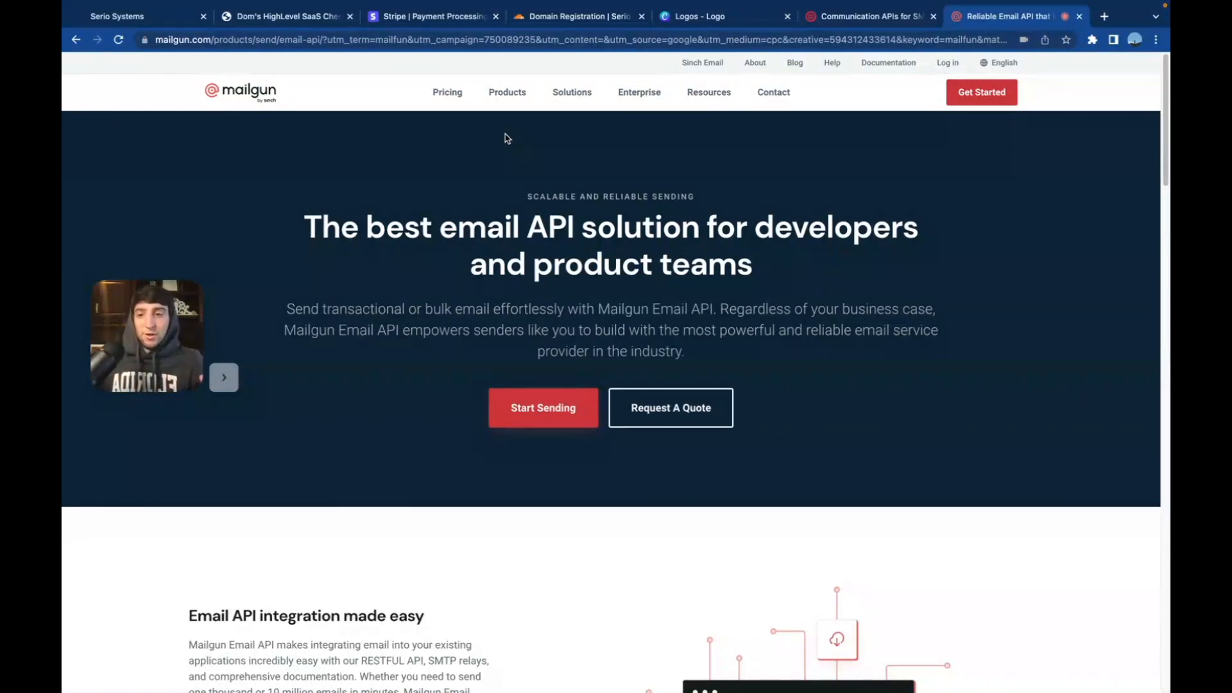
left_click(283, 15)
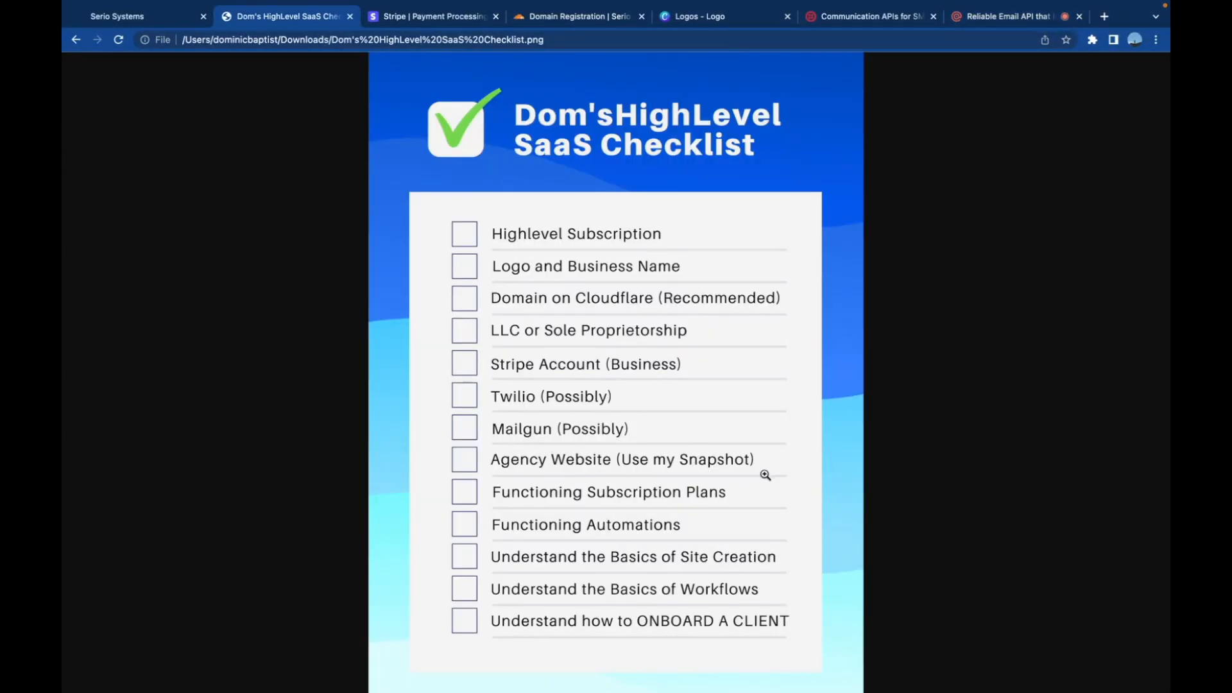
mouse_move(800, 488)
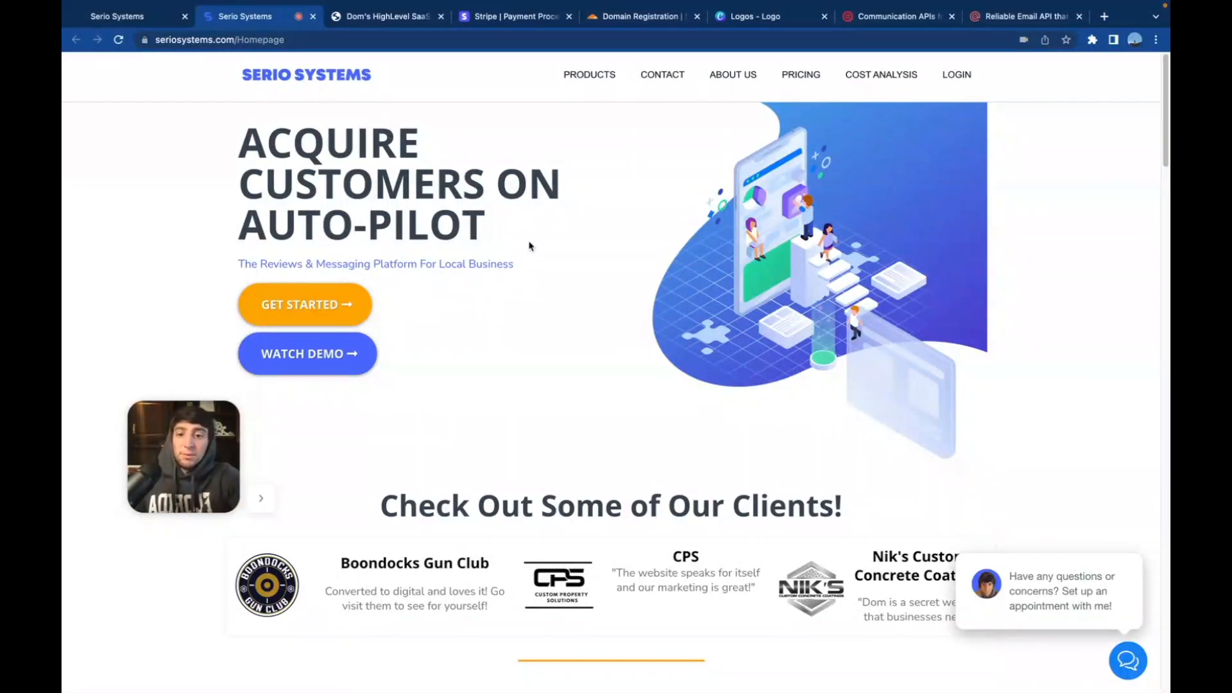
Browse the Serio Systems website and its pricing page, then close it.
scroll("down", 3)
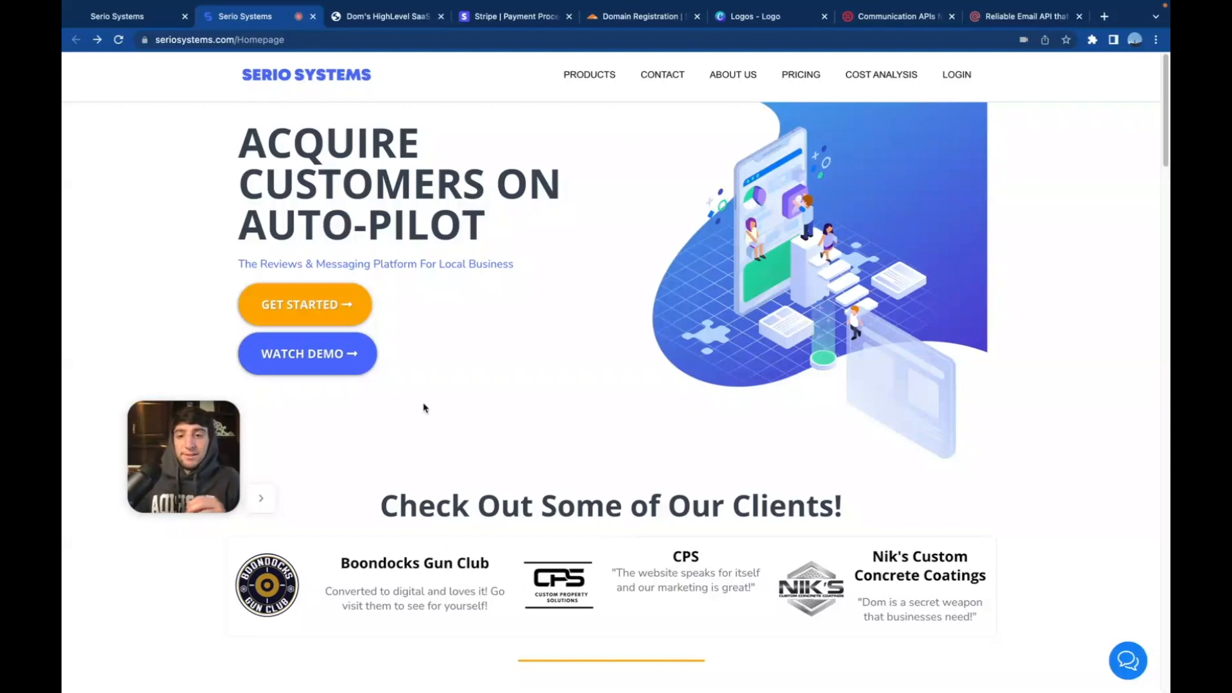
left_click(800, 74)
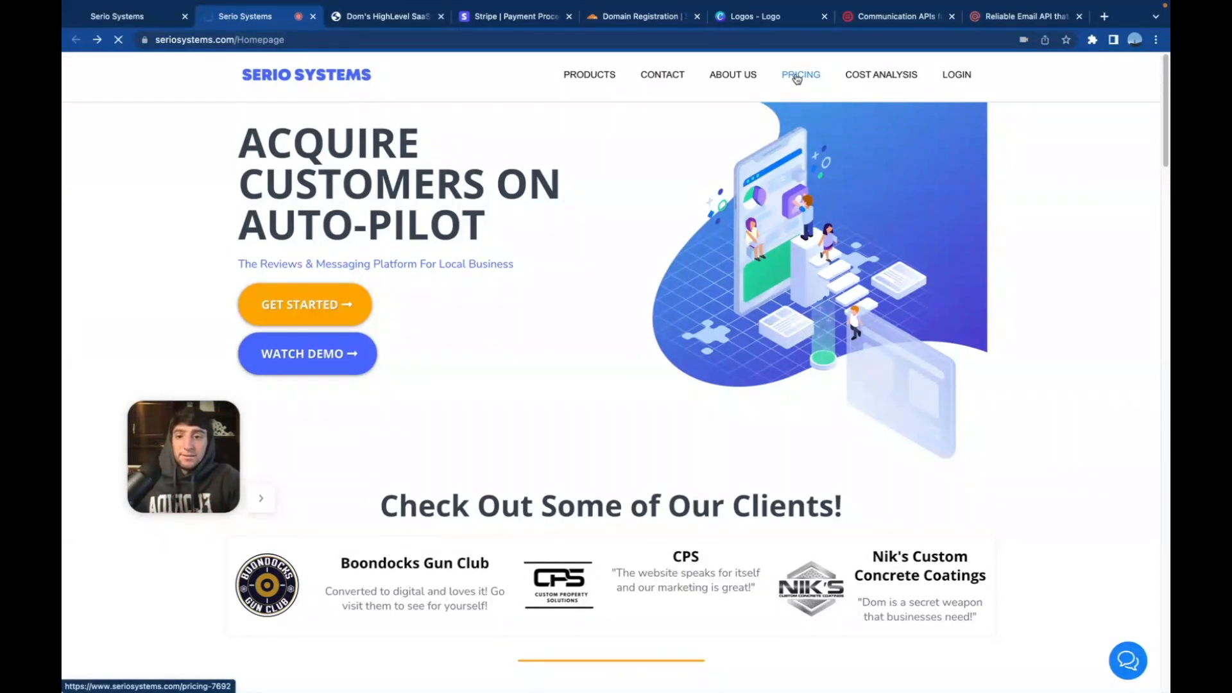
left_click(800, 74)
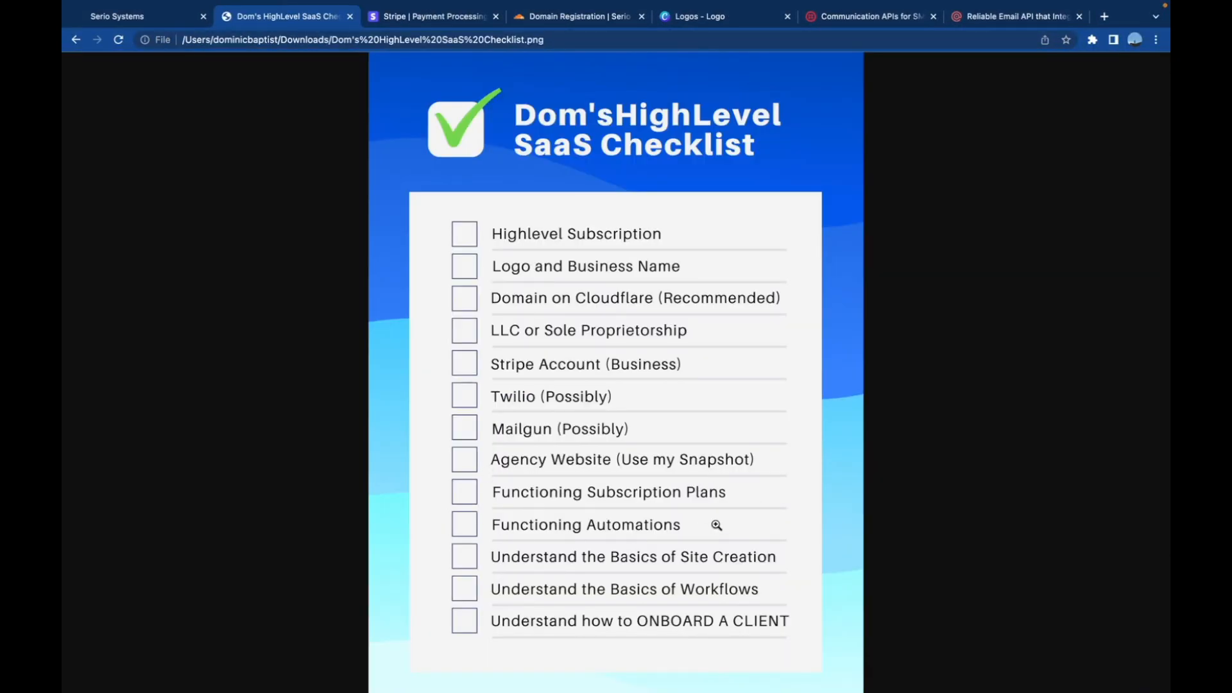
Review the Standard, Professional and Premium SaaS plans at 97, 297 and 497 monthly.
left_click(118, 15)
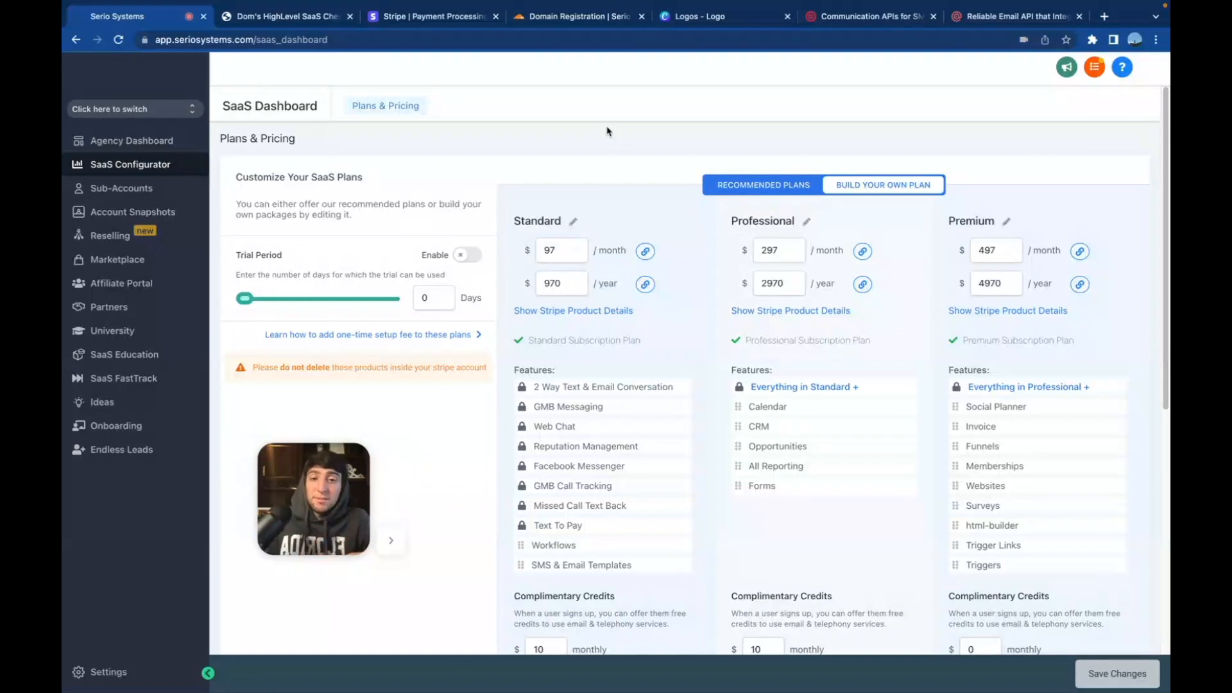
mouse_move(606, 184)
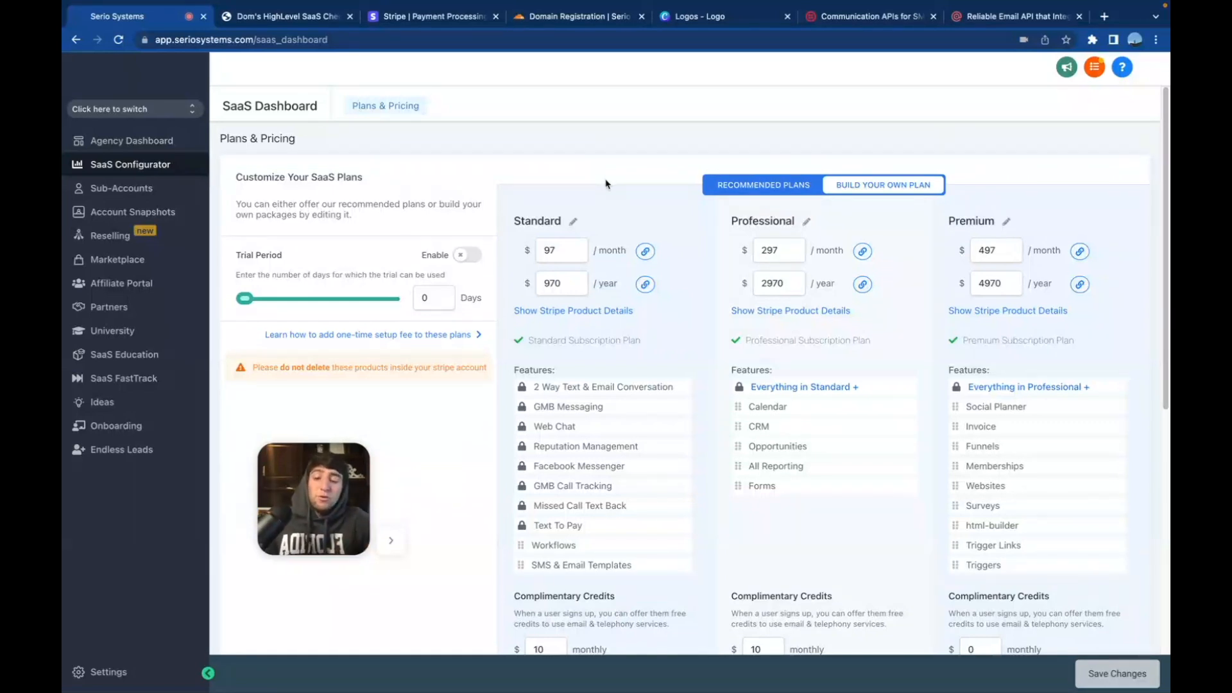
left_click(554, 250)
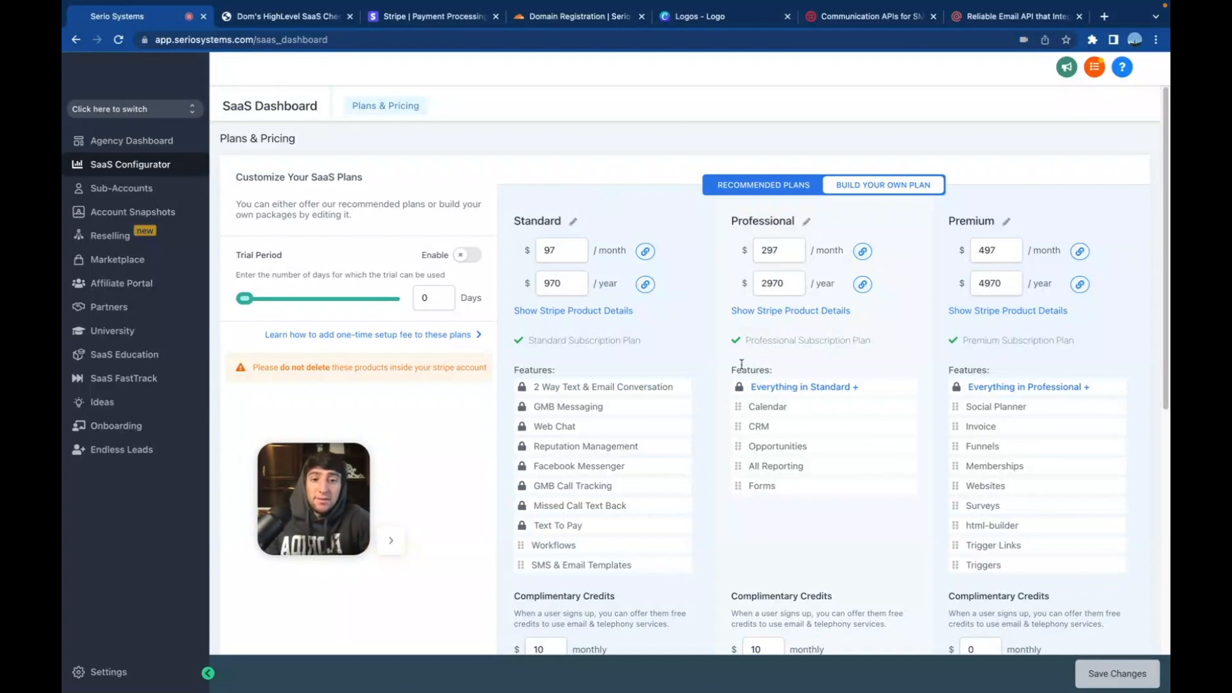
scroll("down", 3)
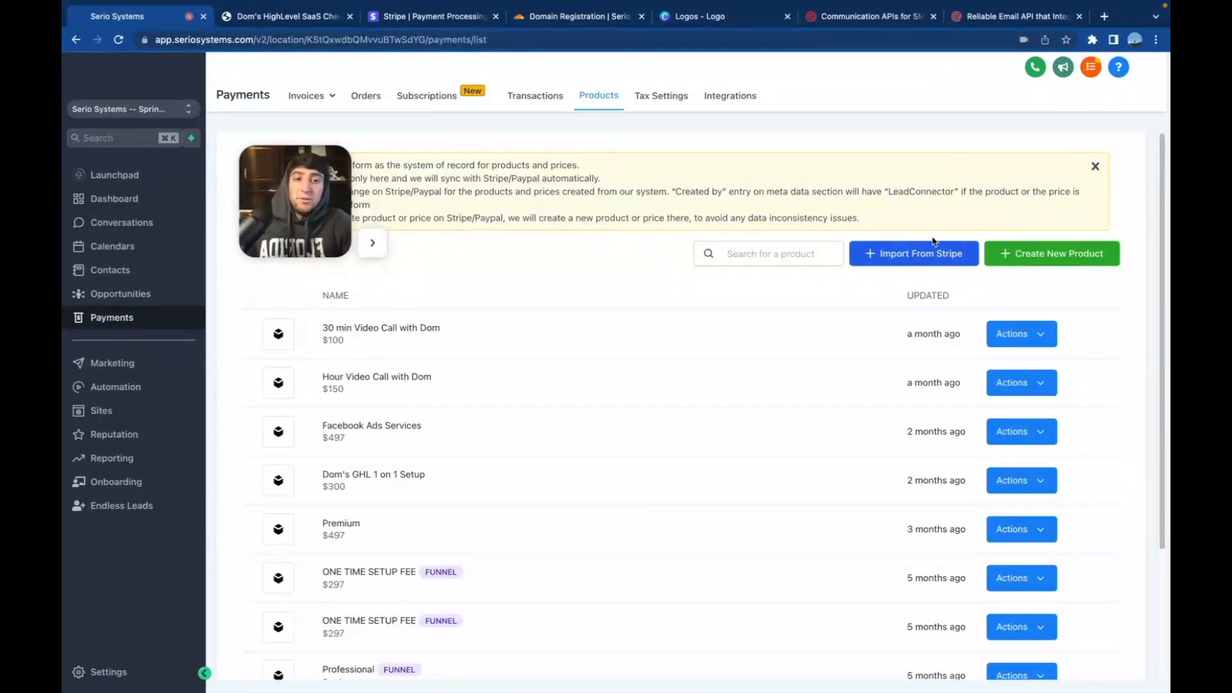
mouse_move(1047, 223)
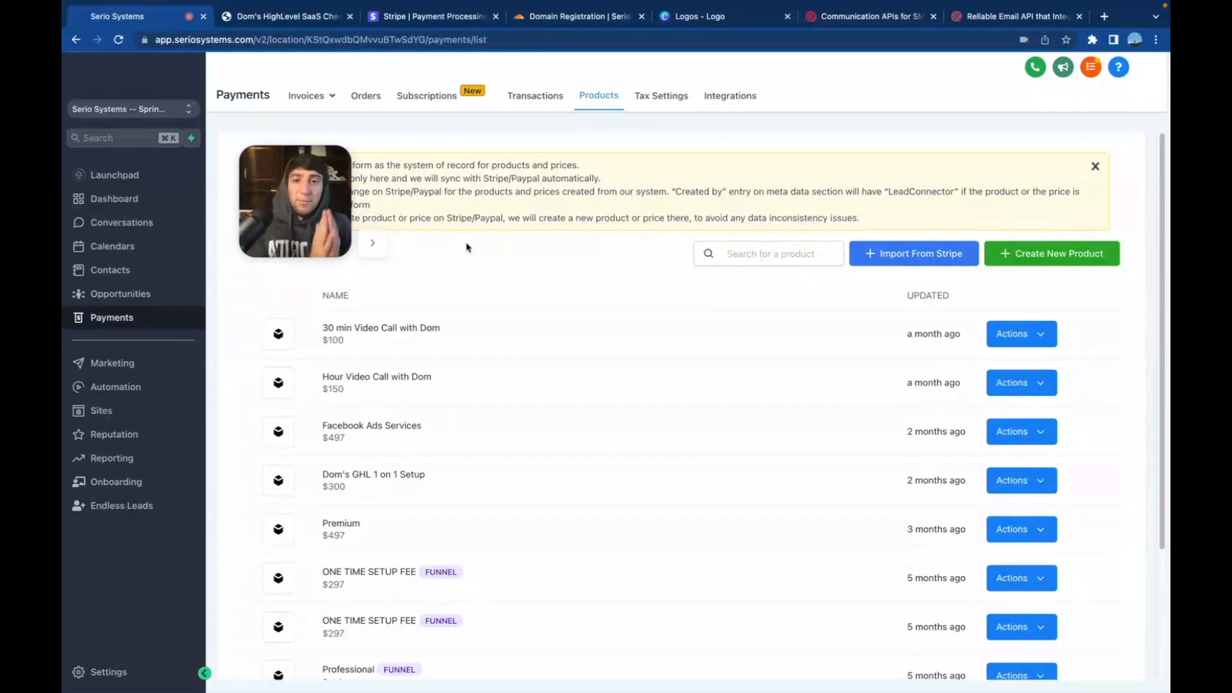
Return to the SaaS checklist image after reviewing the payments product list.
left_click(284, 16)
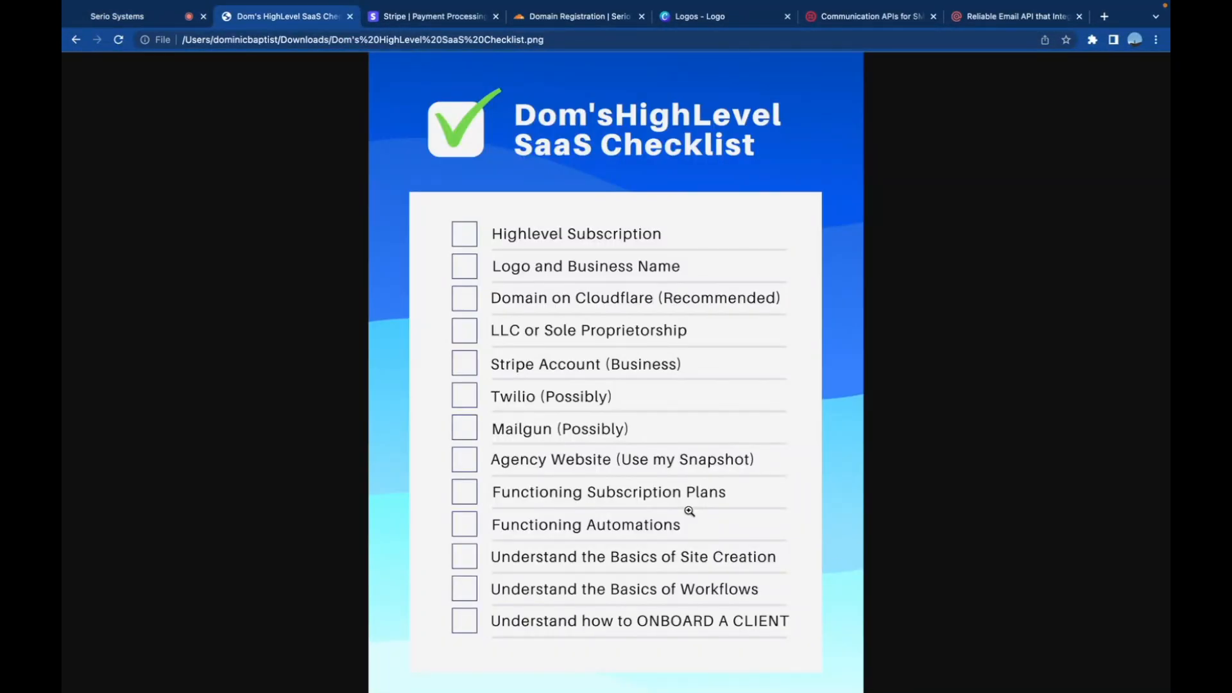
mouse_move(720, 535)
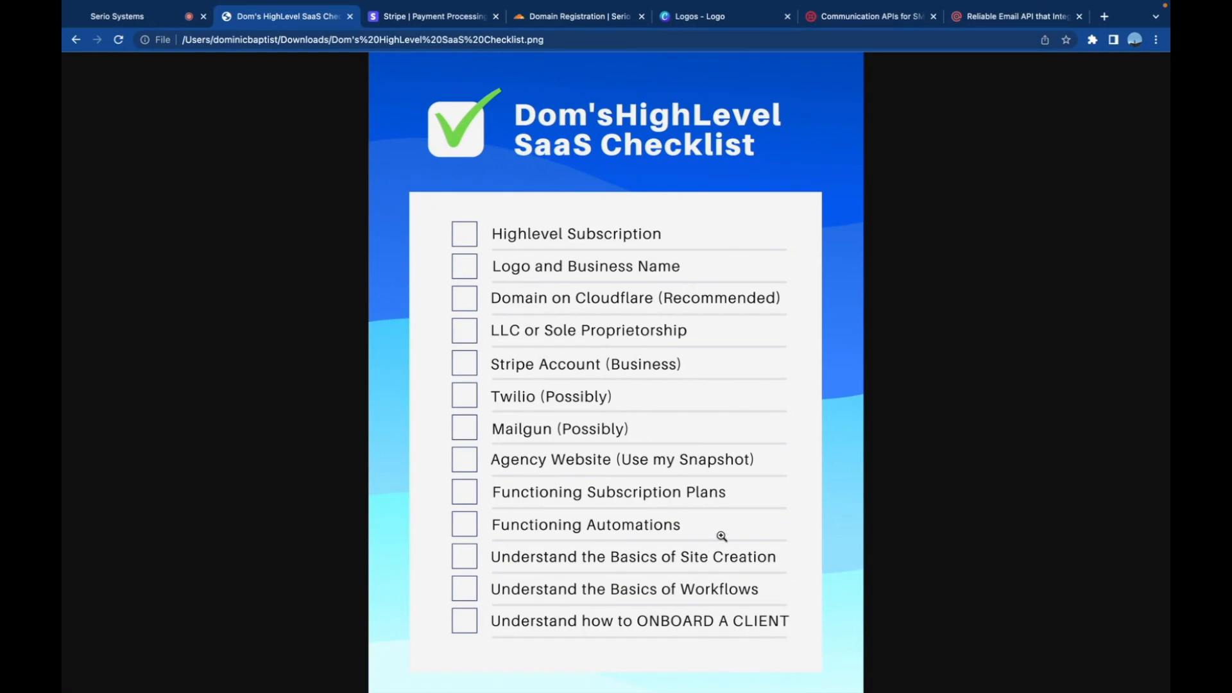
left_click(116, 16)
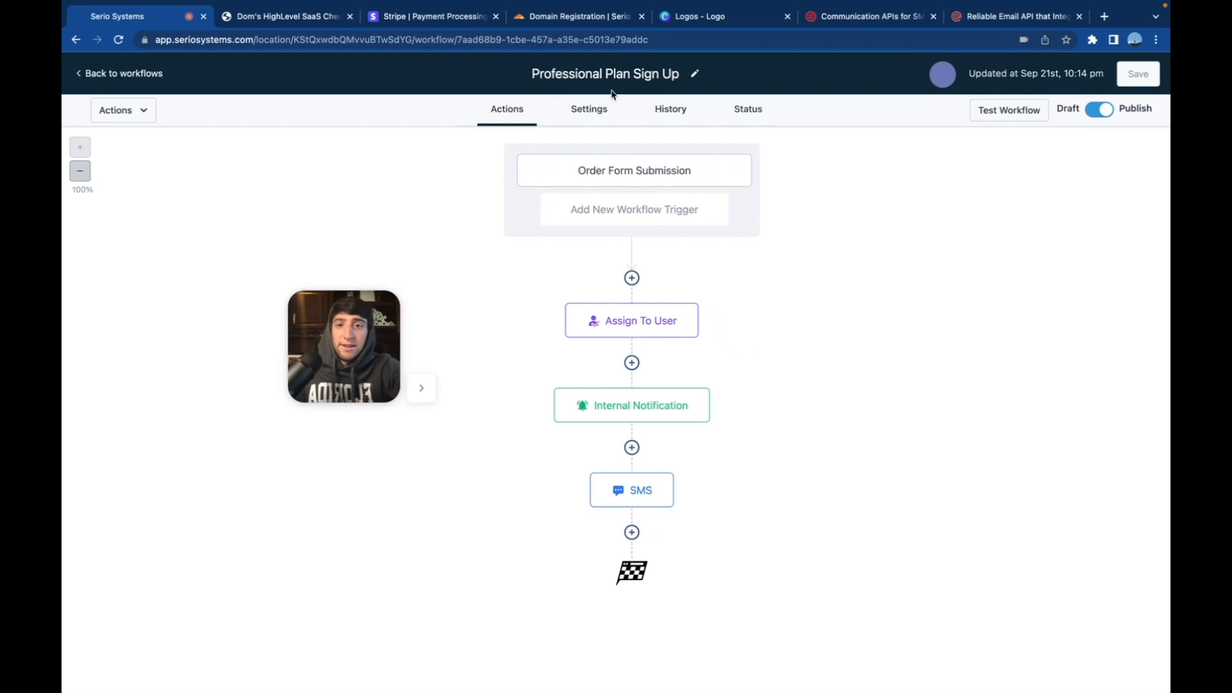
mouse_move(878, 287)
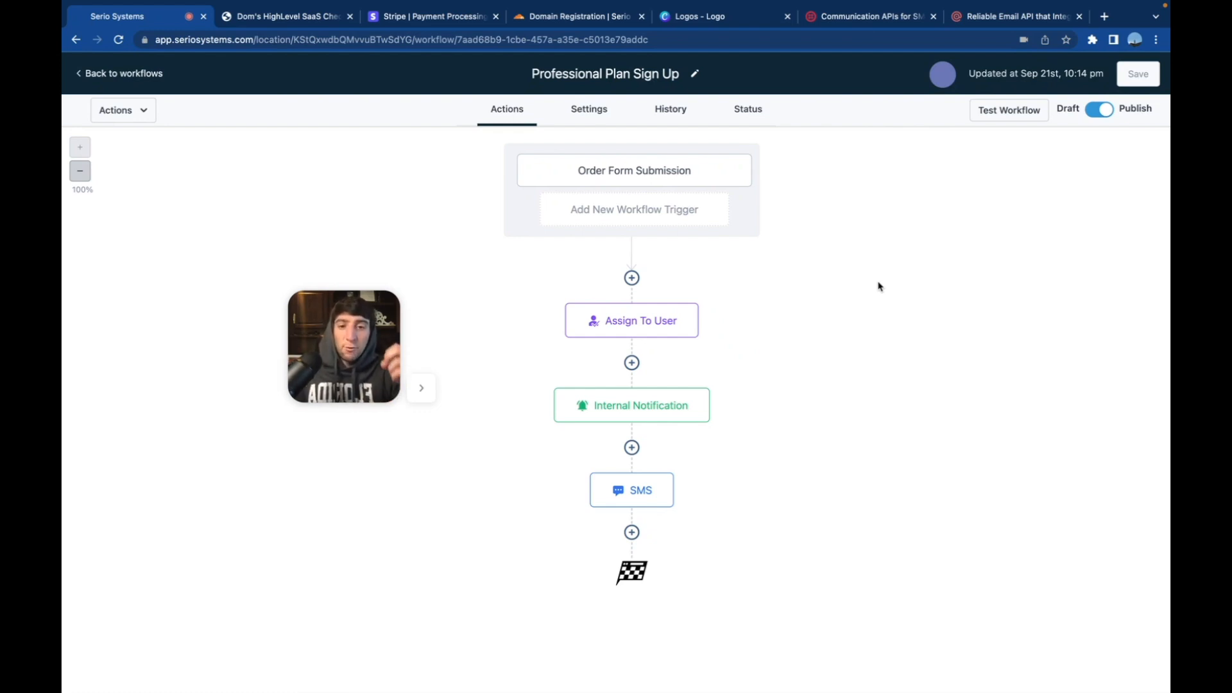
mouse_move(809, 291)
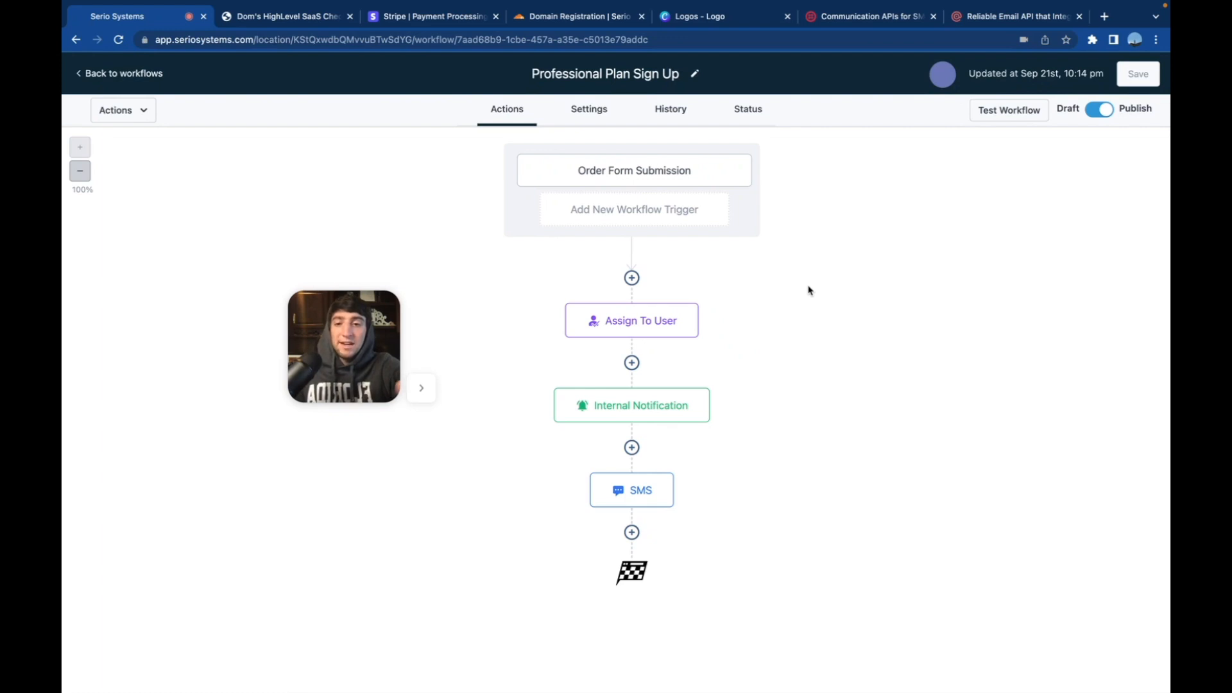
mouse_move(591, 205)
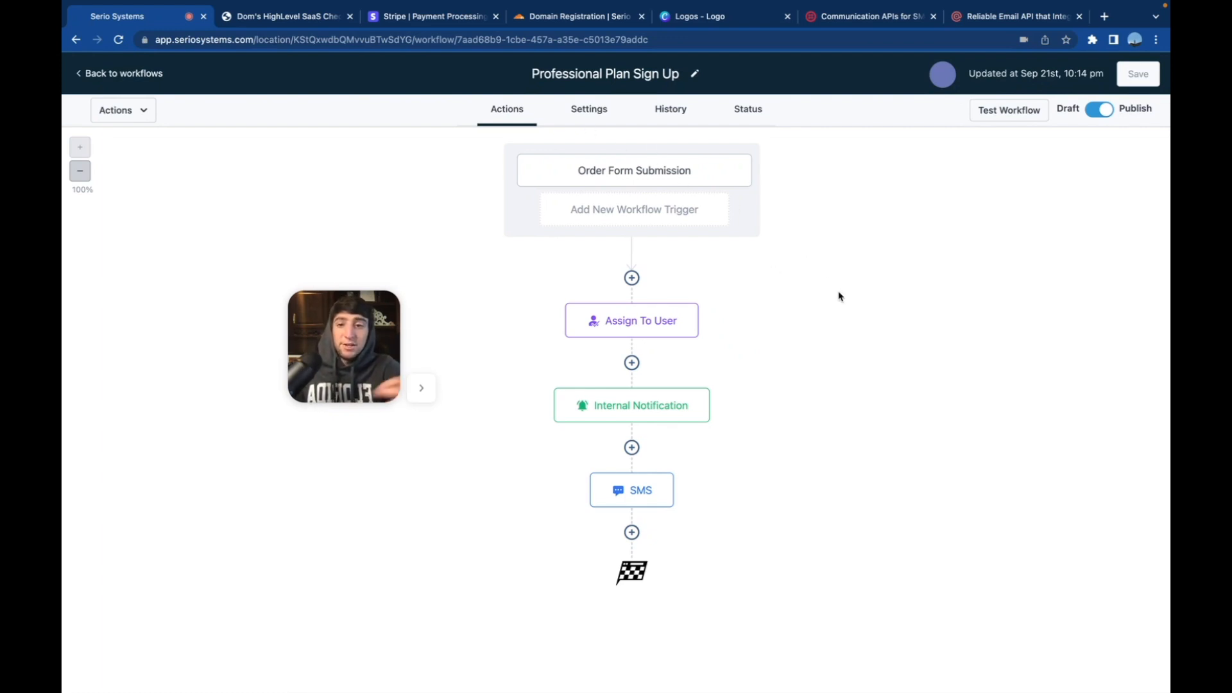
mouse_move(759, 301)
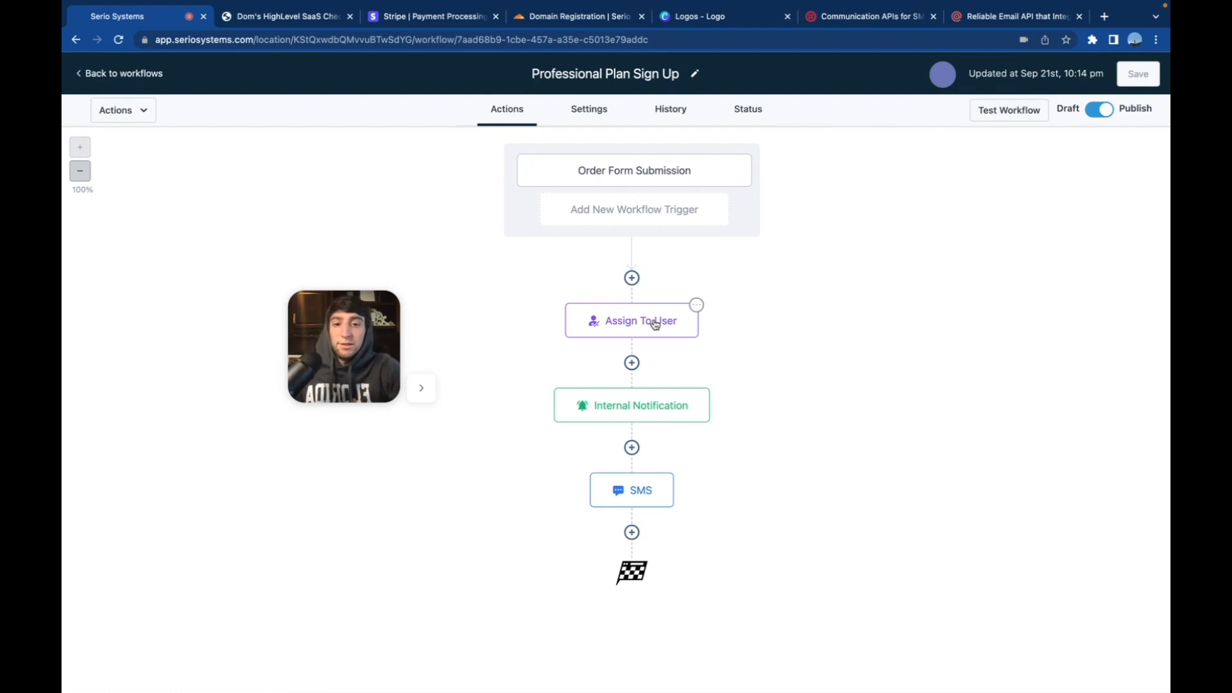
Review the Assign To User and Internal Notification settings, then return to the checklist image.
left_click(631, 320)
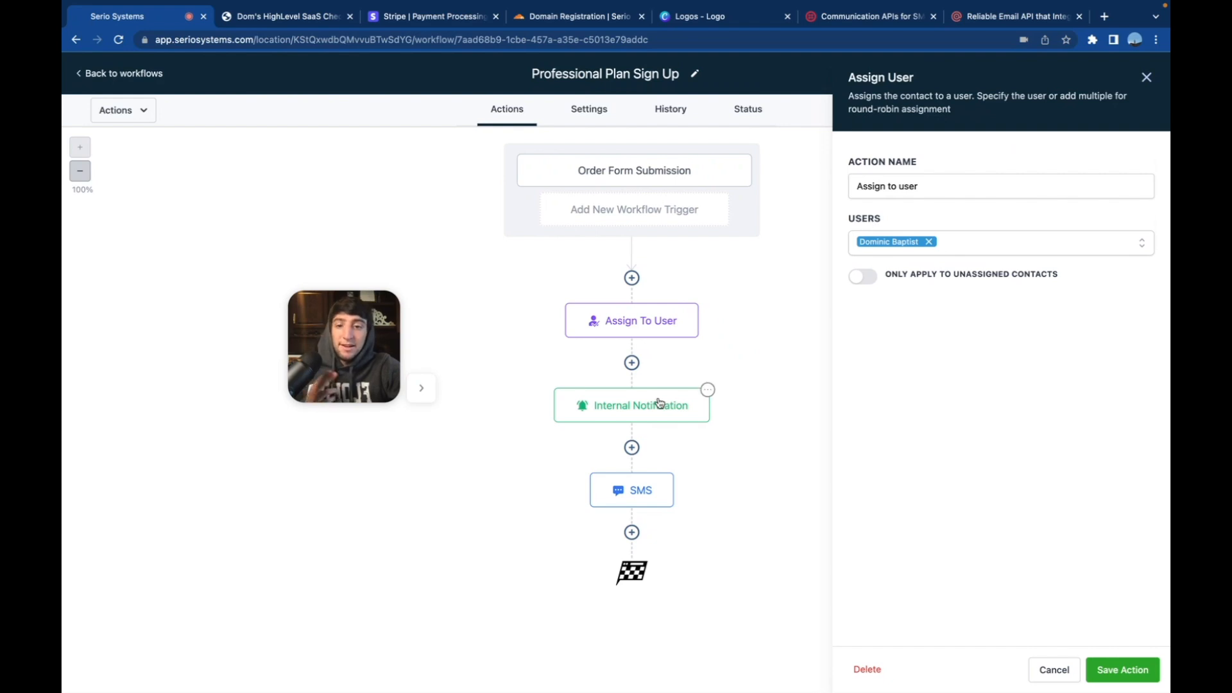
left_click(631, 405)
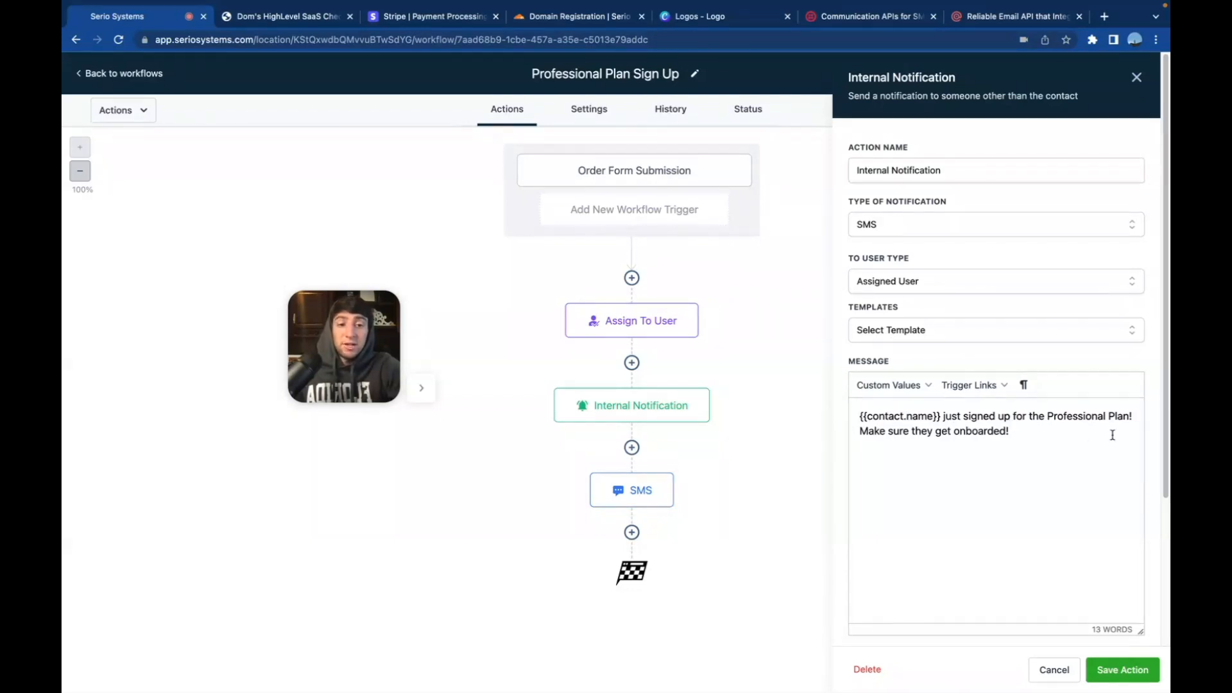
mouse_move(989, 463)
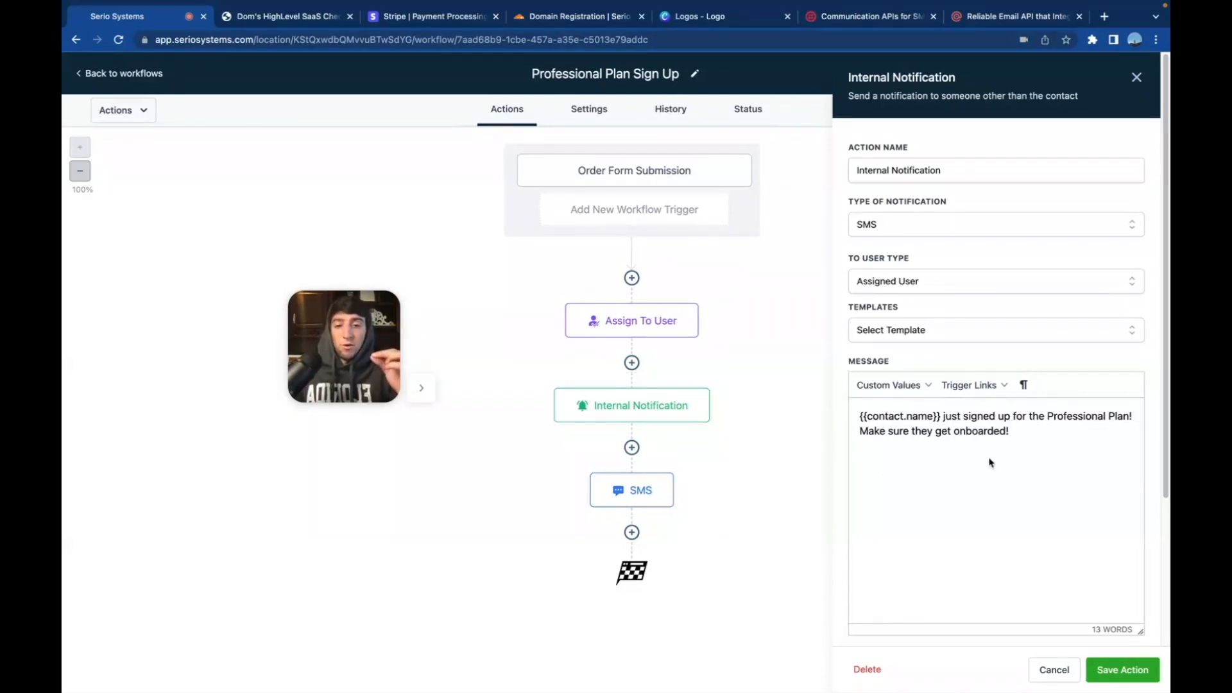
left_click(1121, 670)
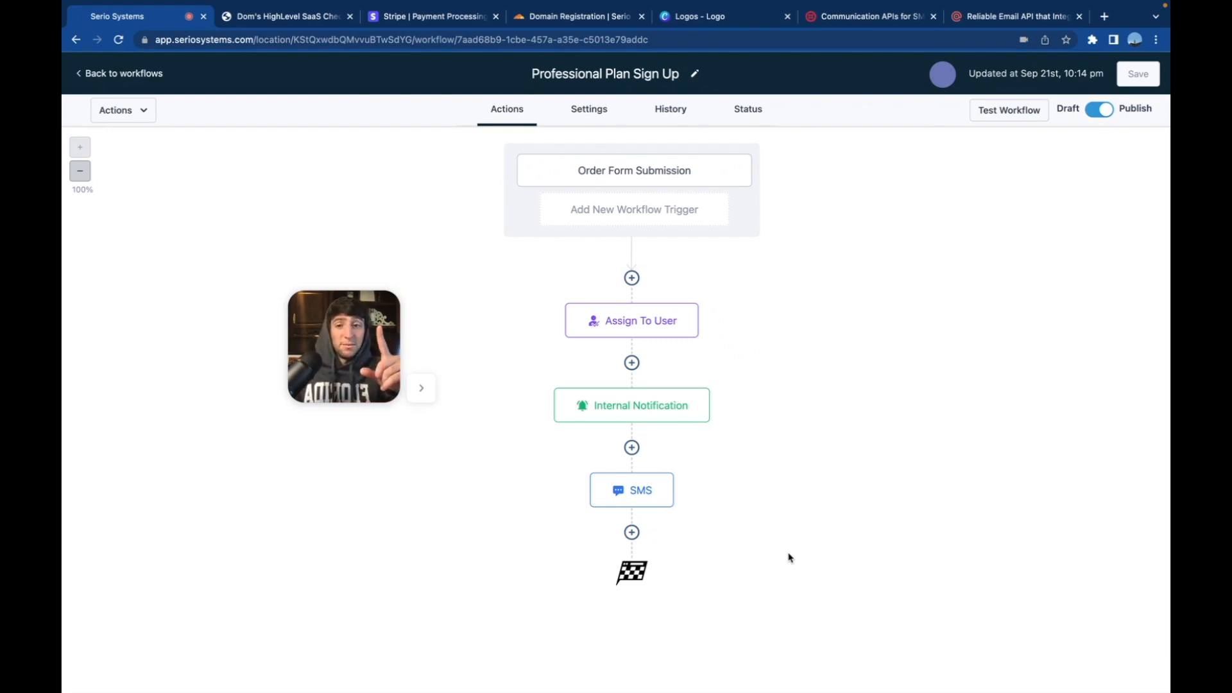
left_click(287, 16)
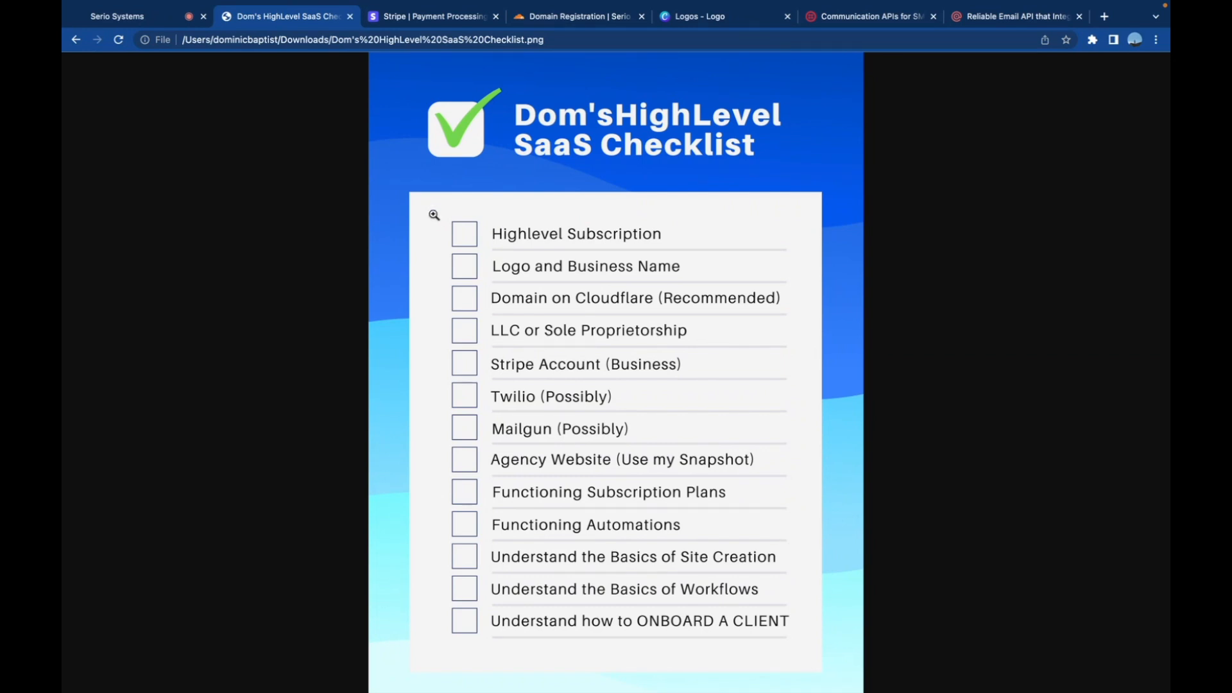
Return to the Serio Systems HighLevel tab showing the website templates library.
left_click(116, 16)
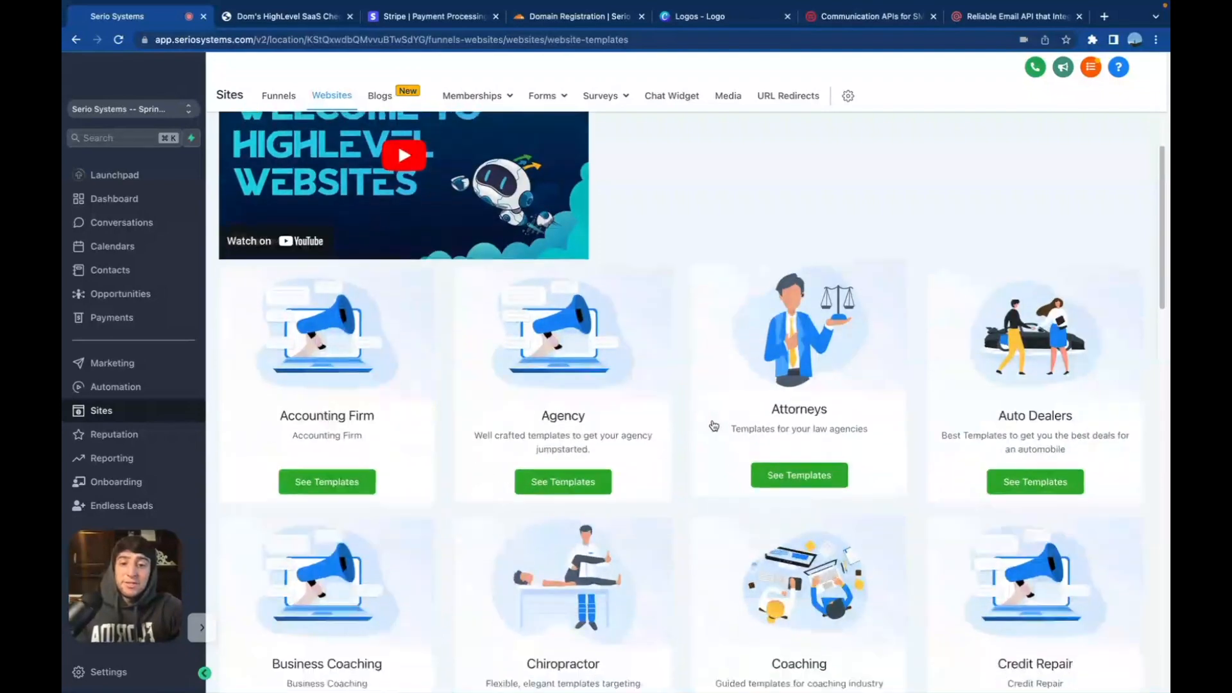
scroll("down", 3)
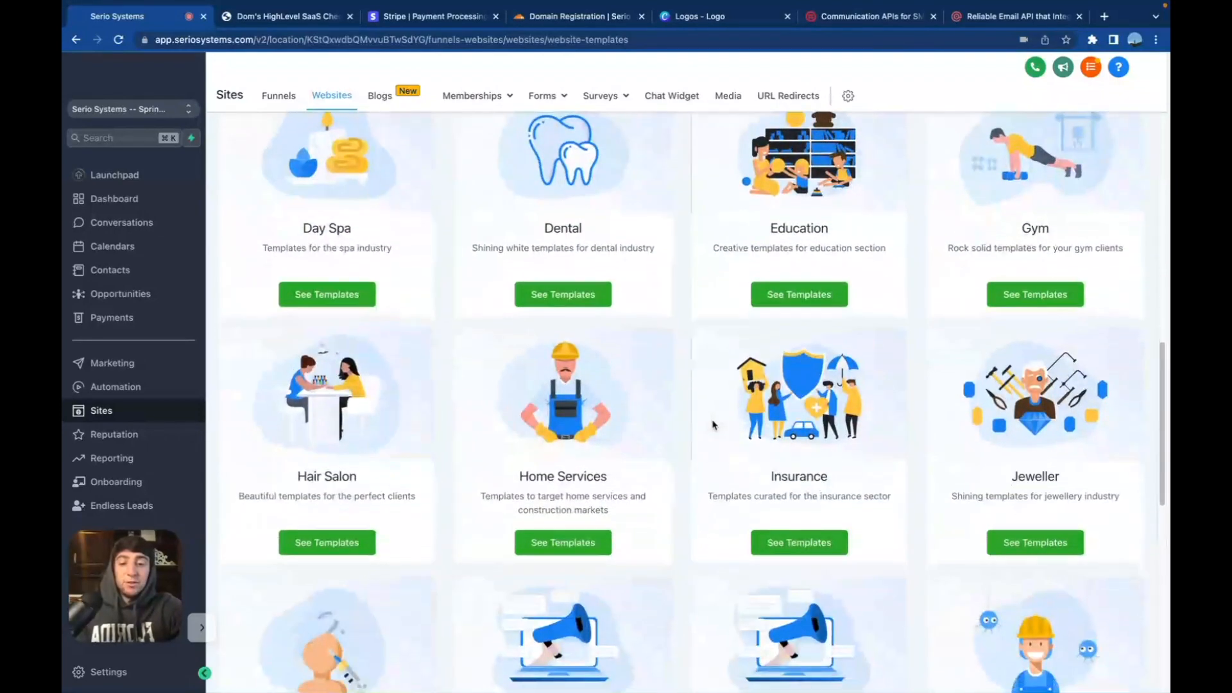
scroll("down", 3)
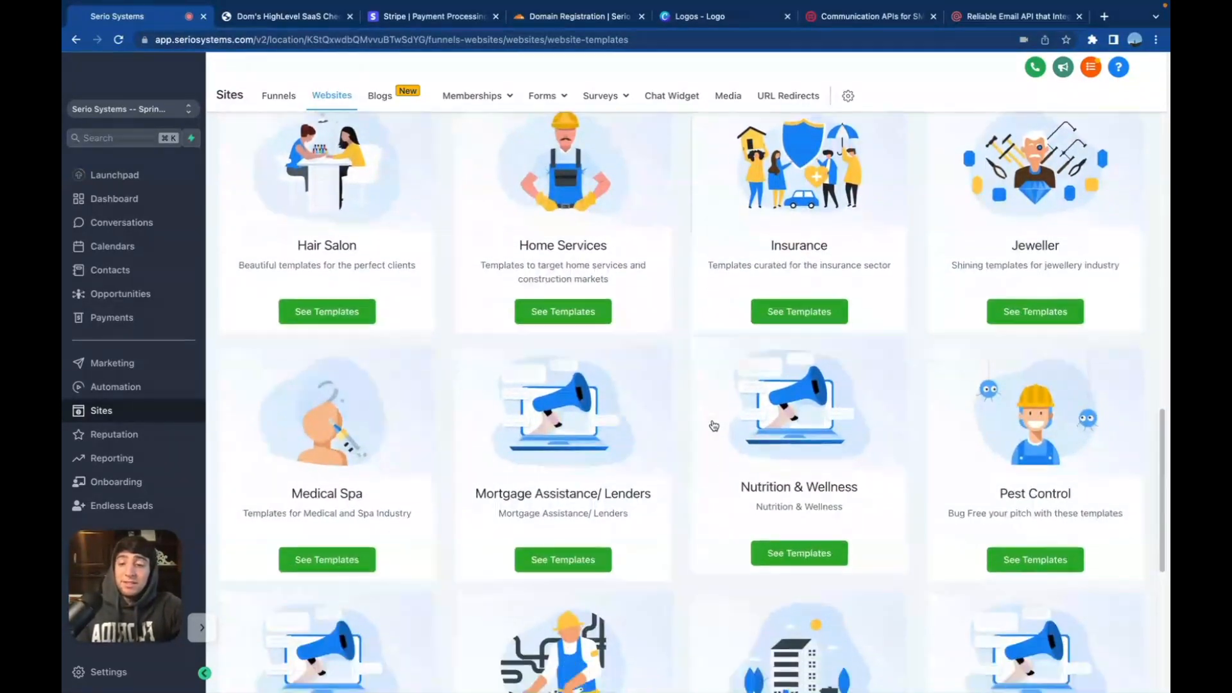
scroll("down", 3)
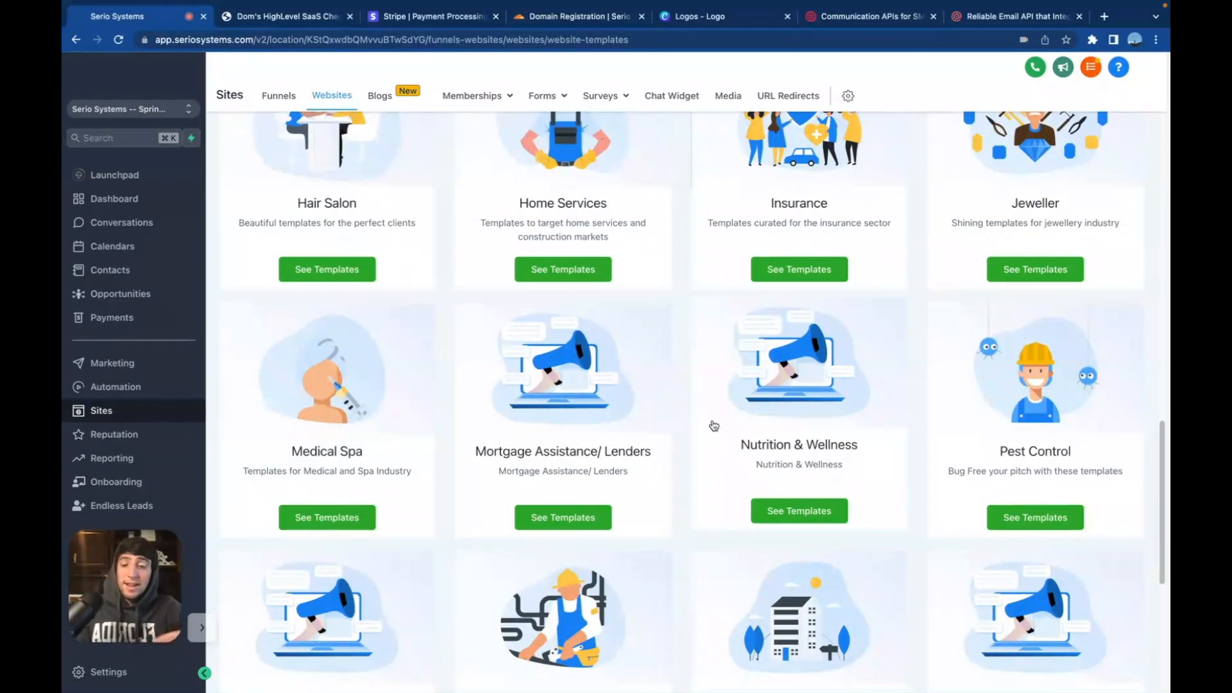
scroll("down", 3)
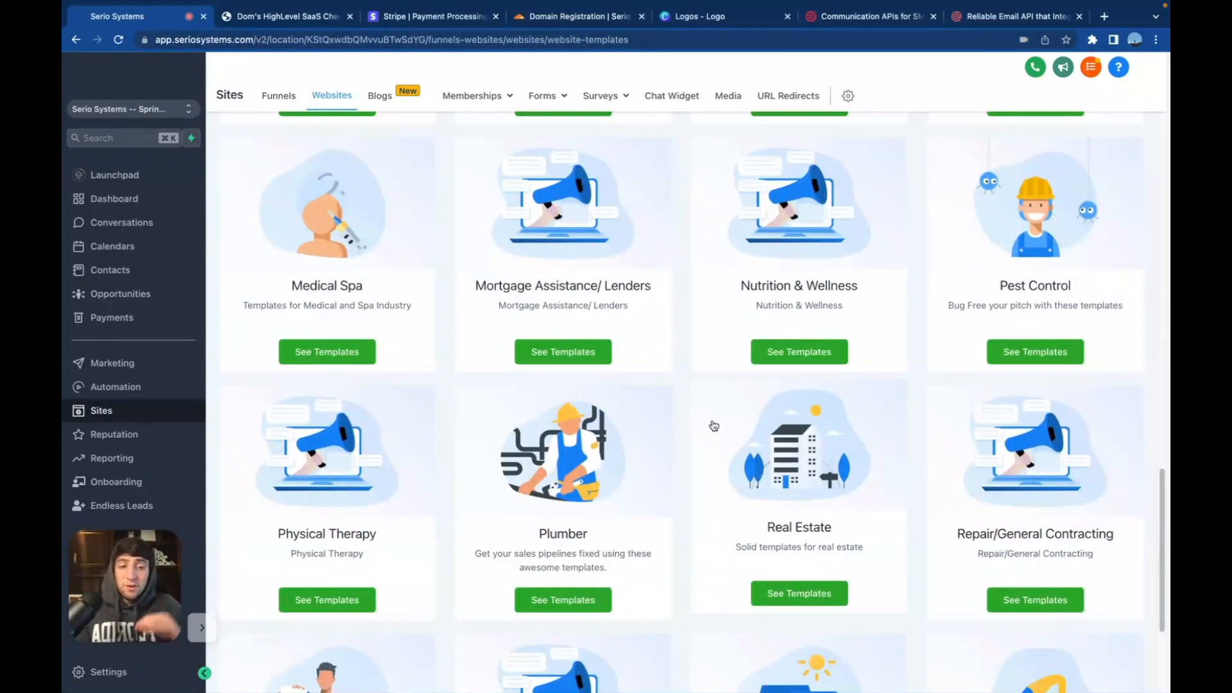
scroll("down", 3)
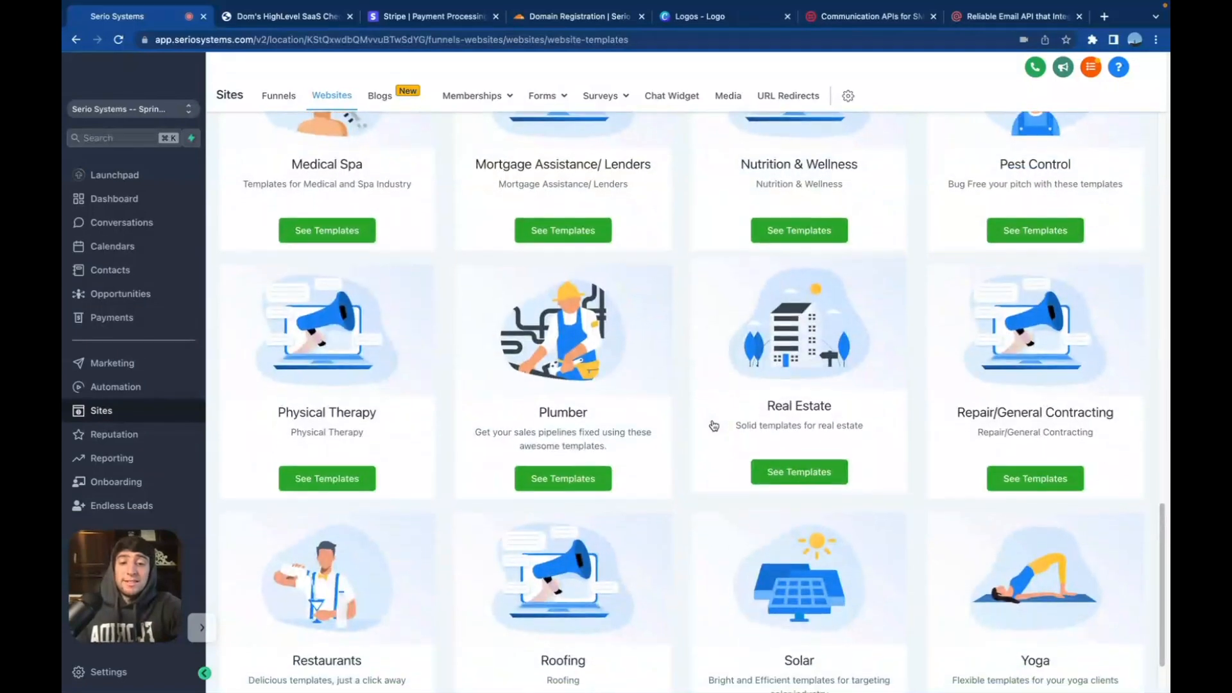
scroll("down", 3)
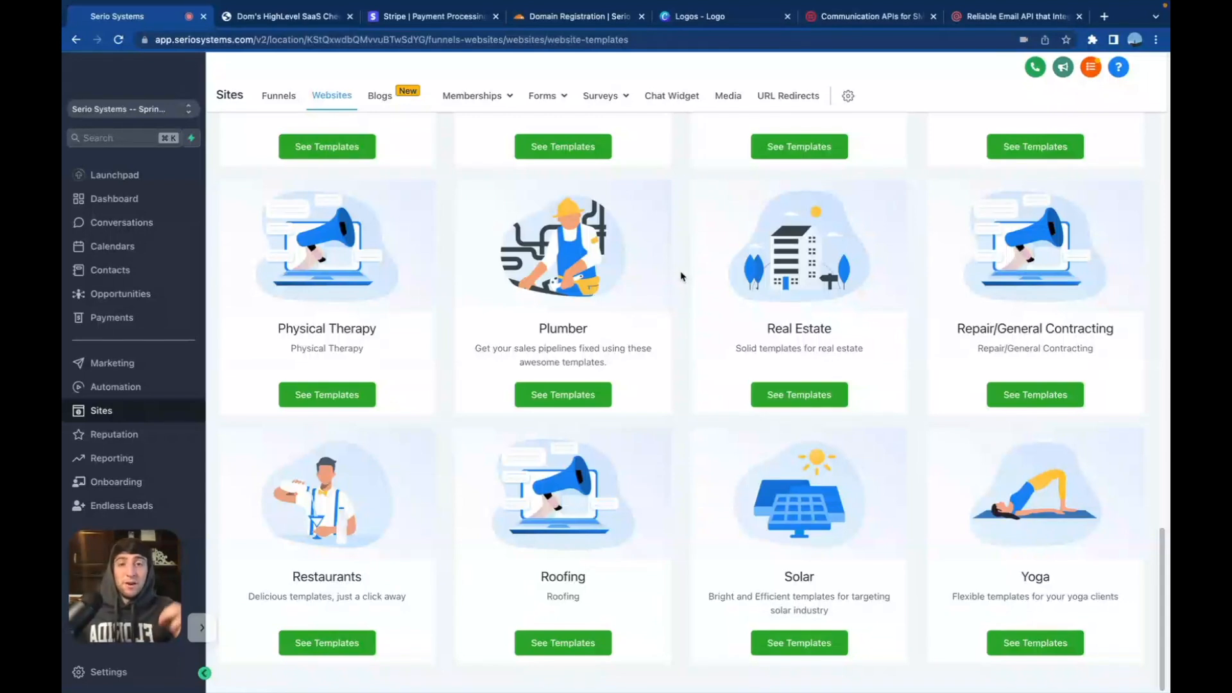
left_click(283, 15)
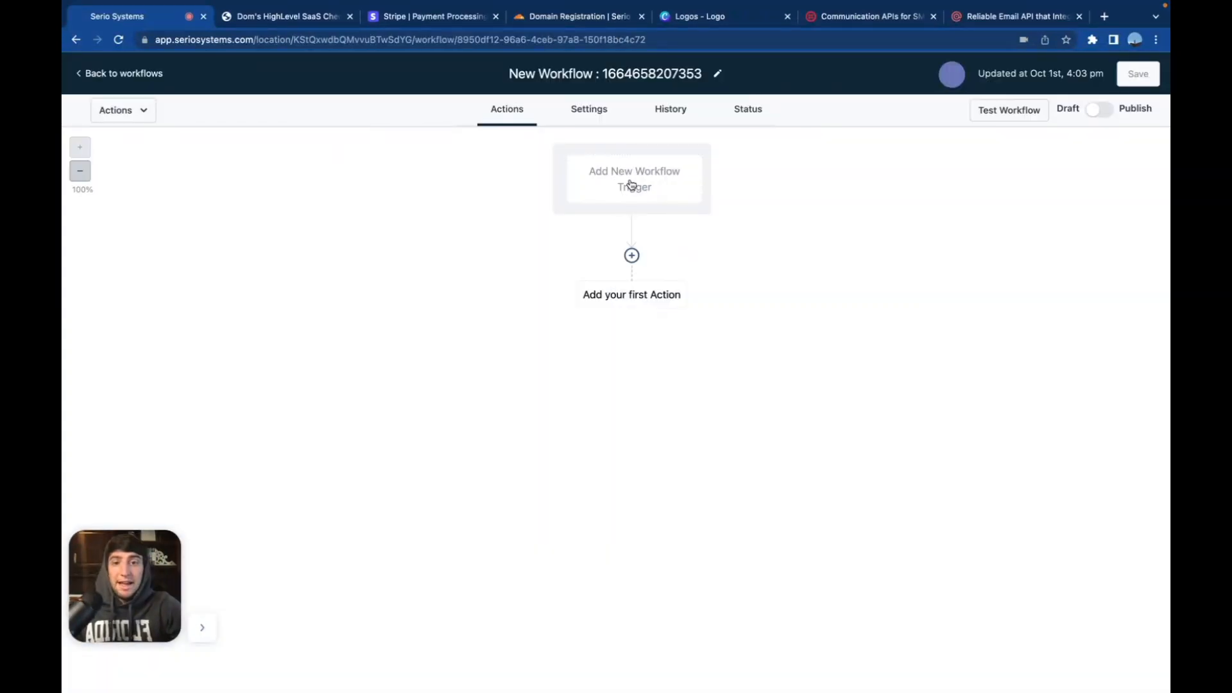
Open the new workflow's trigger picker and scroll through the available triggers.
left_click(633, 179)
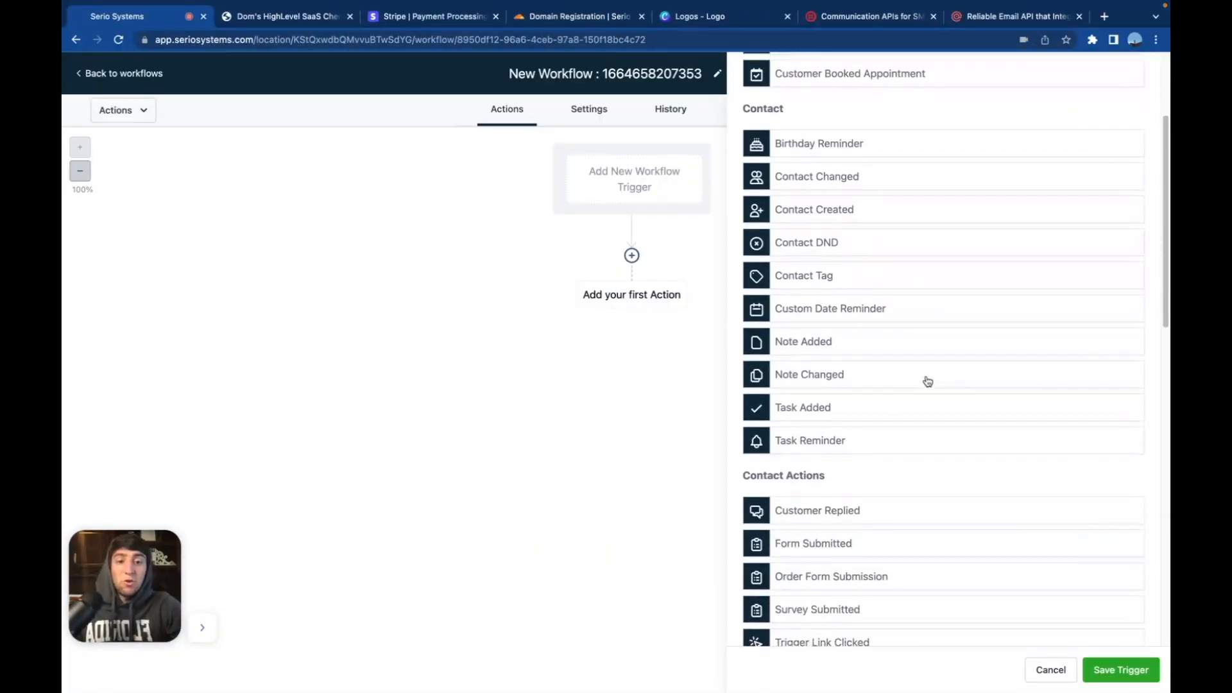
scroll("down", 3)
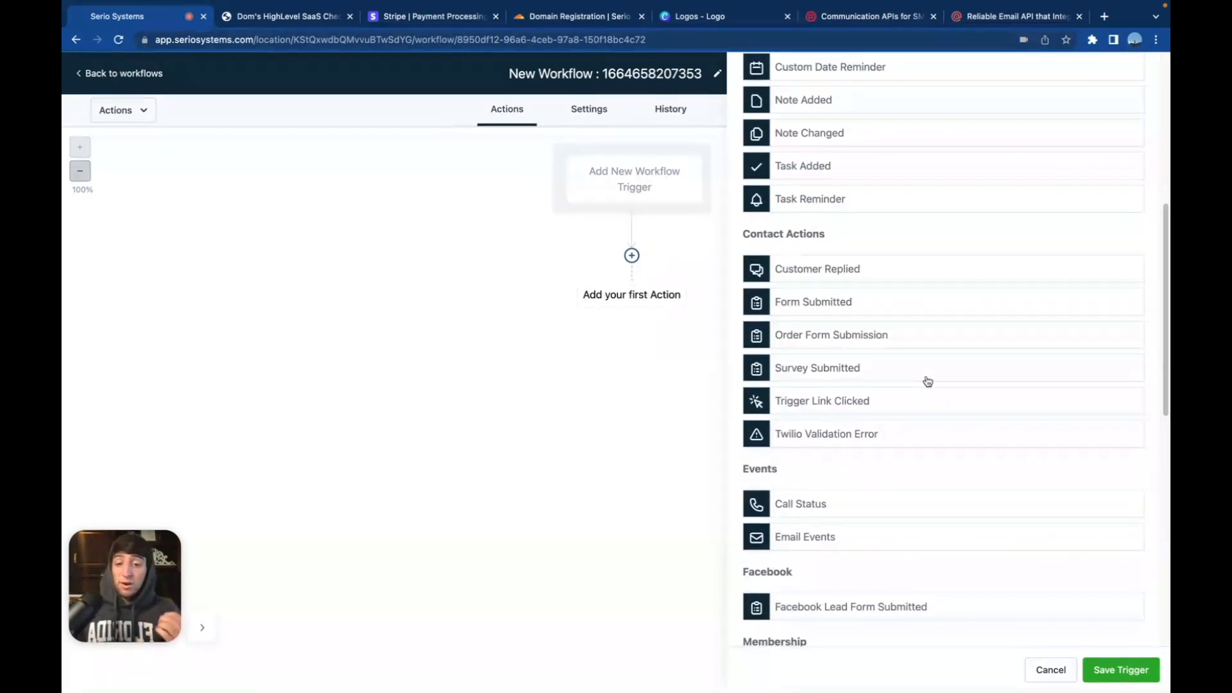
mouse_move(919, 370)
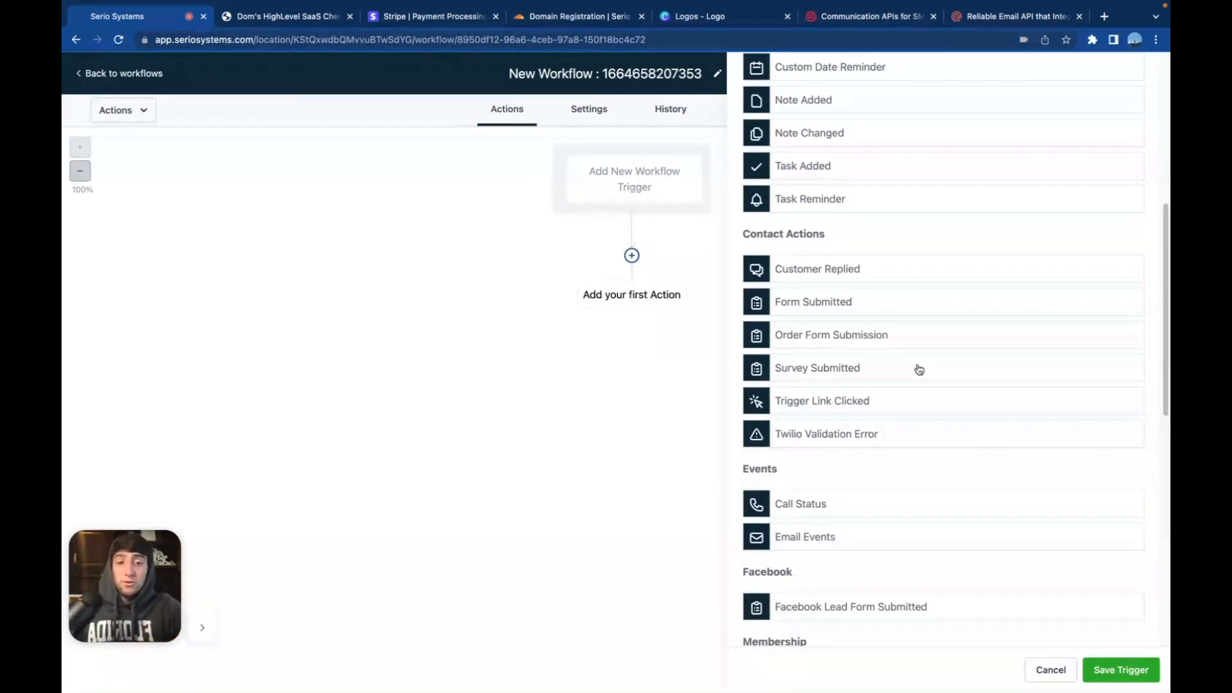
scroll("down", 3)
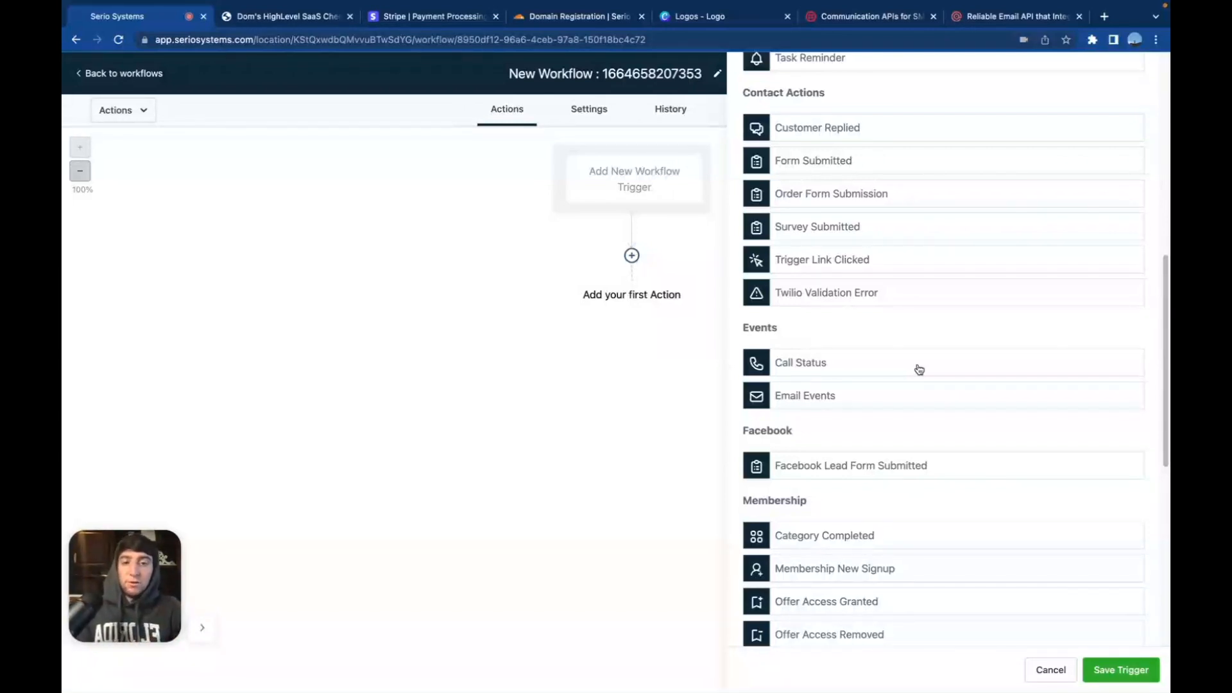
Switch to Dom's HighLevel SaaS checklist image tab.
left_click(285, 16)
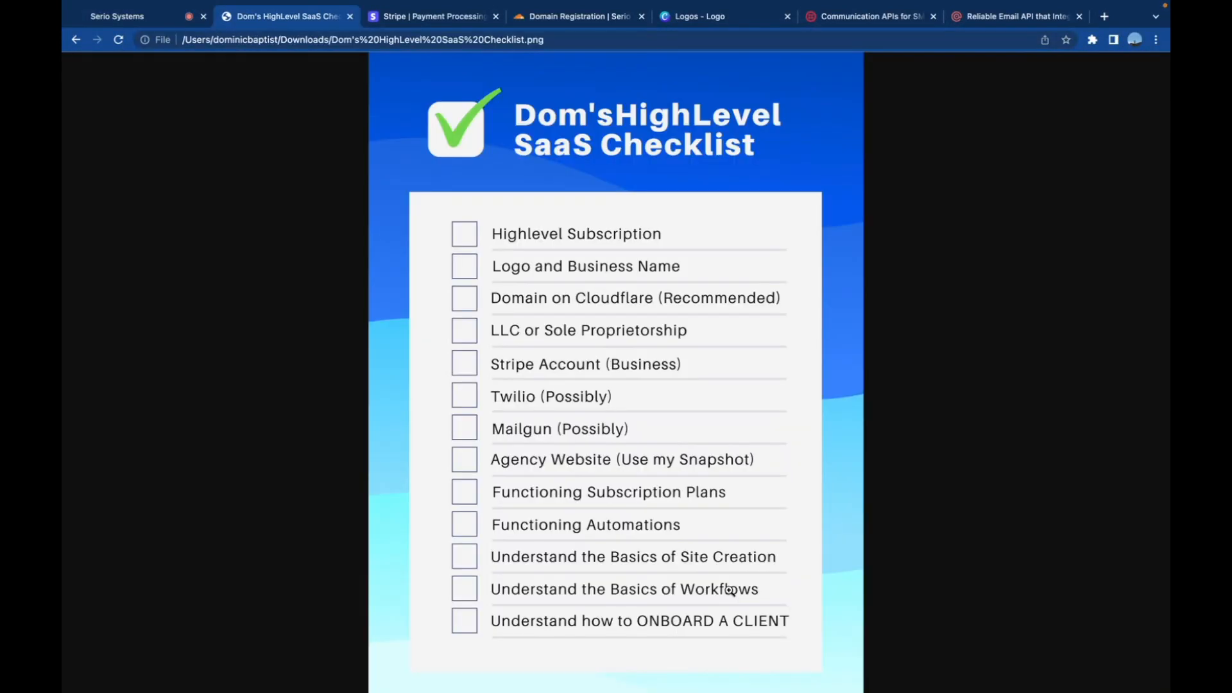
mouse_move(865, 619)
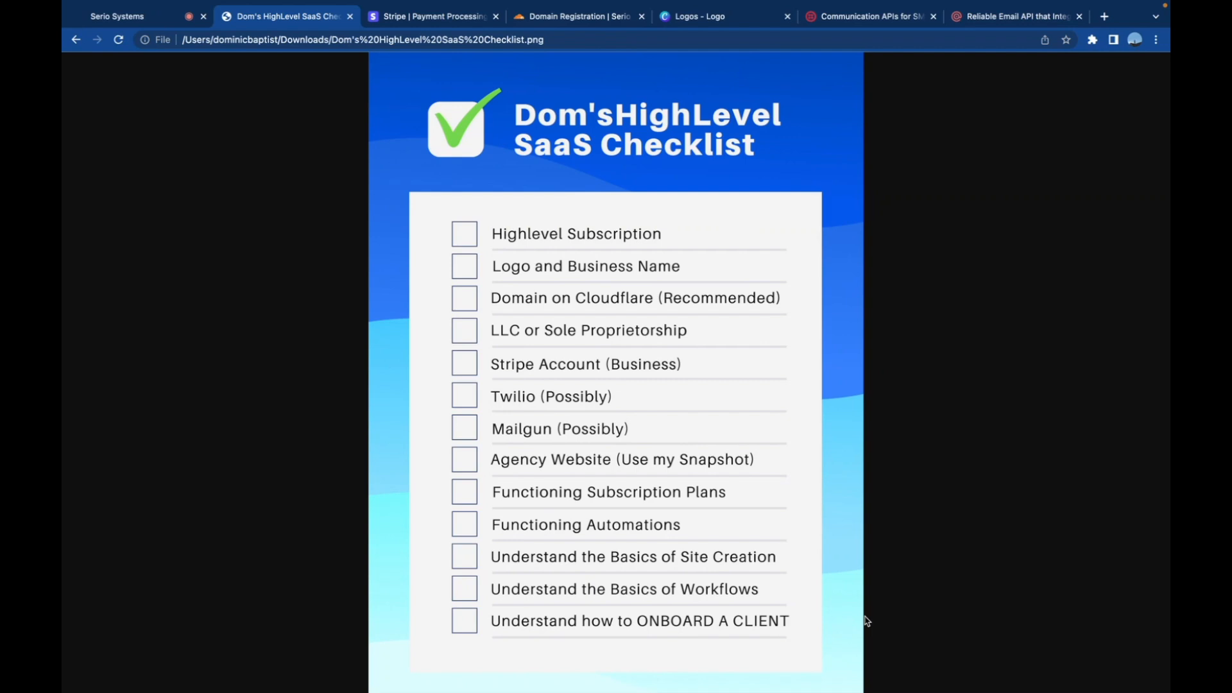
Return to the Serio Systems HighLevel tab to reach the Launchpad onboarding screen.
left_click(118, 15)
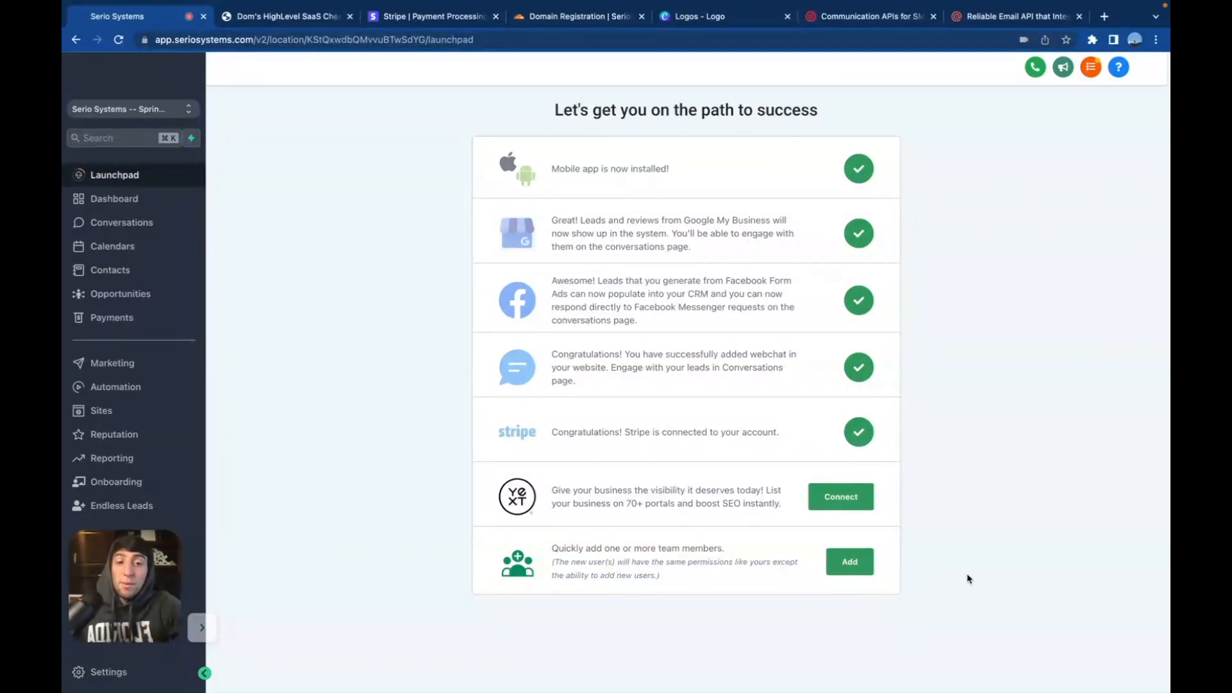
mouse_move(1022, 386)
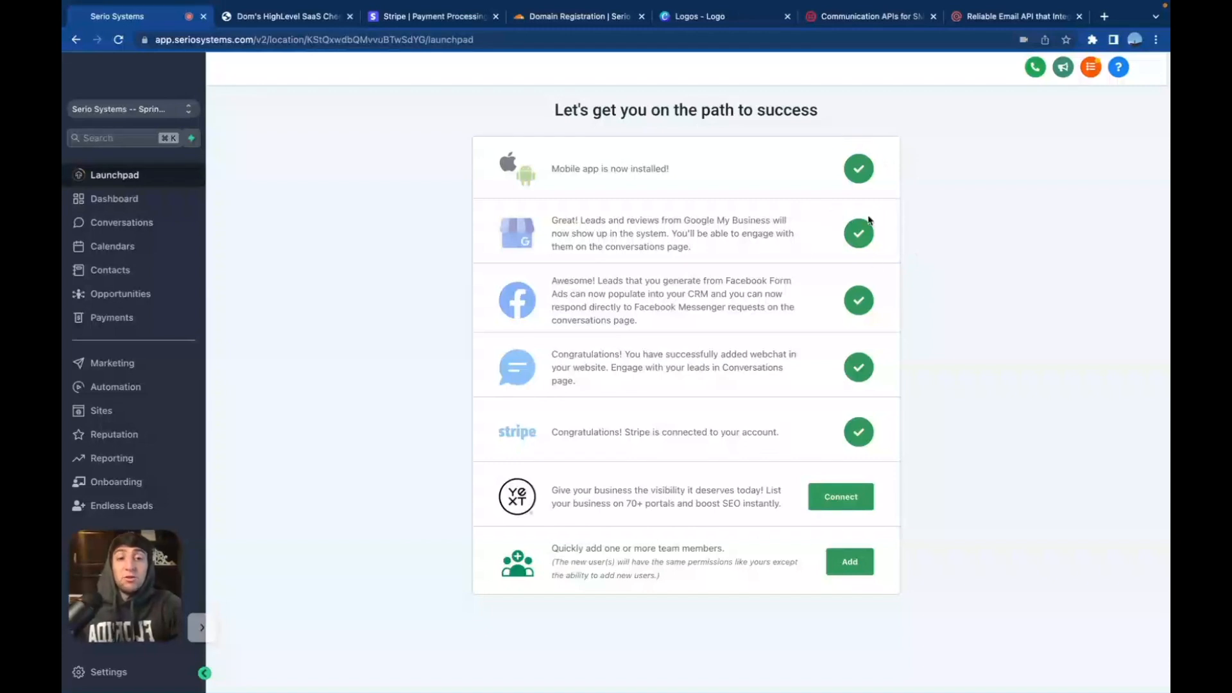
mouse_move(936, 246)
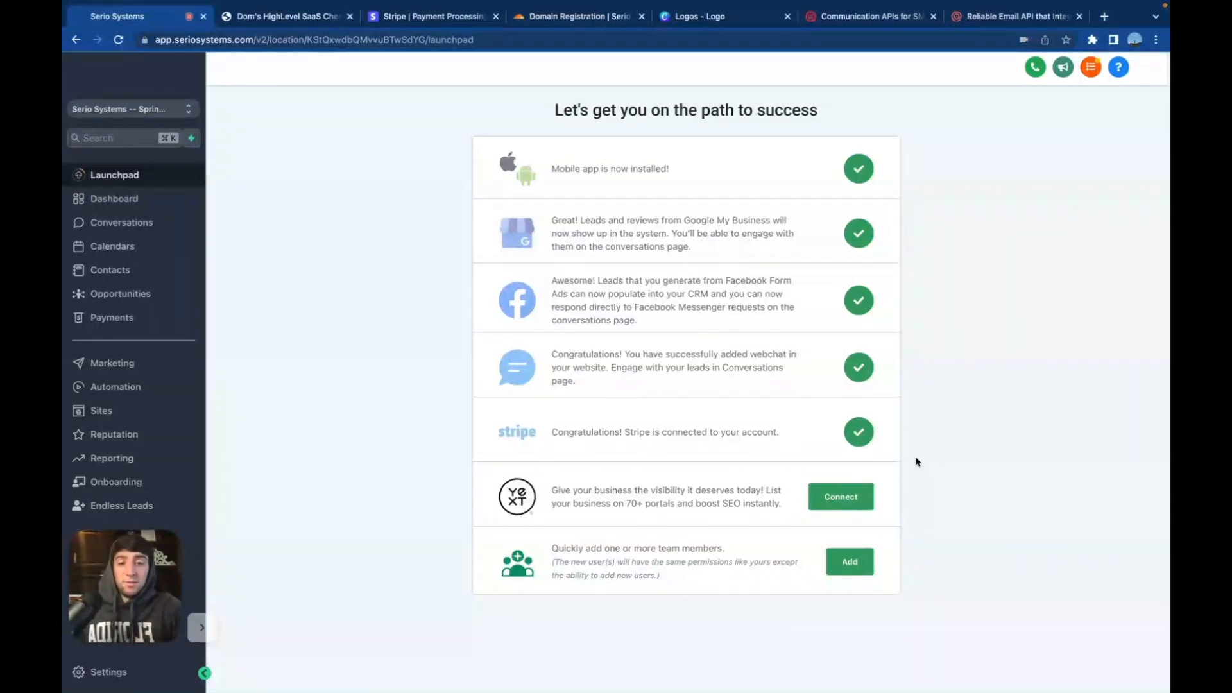
mouse_move(949, 500)
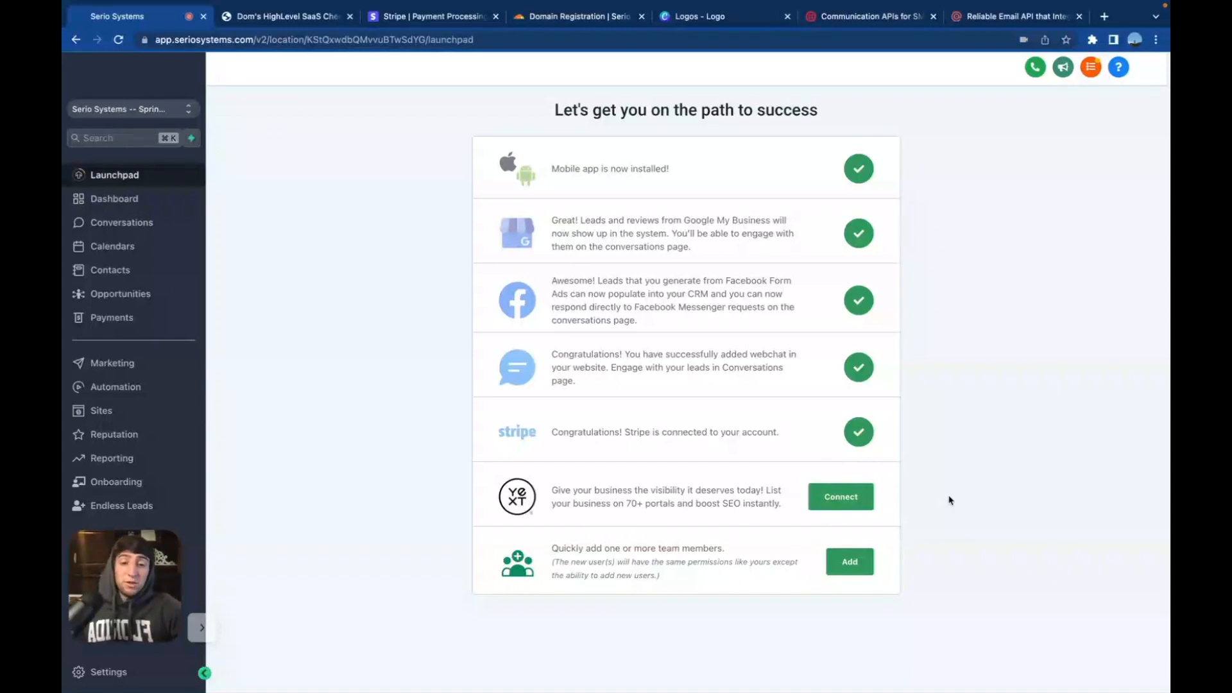
mouse_move(958, 634)
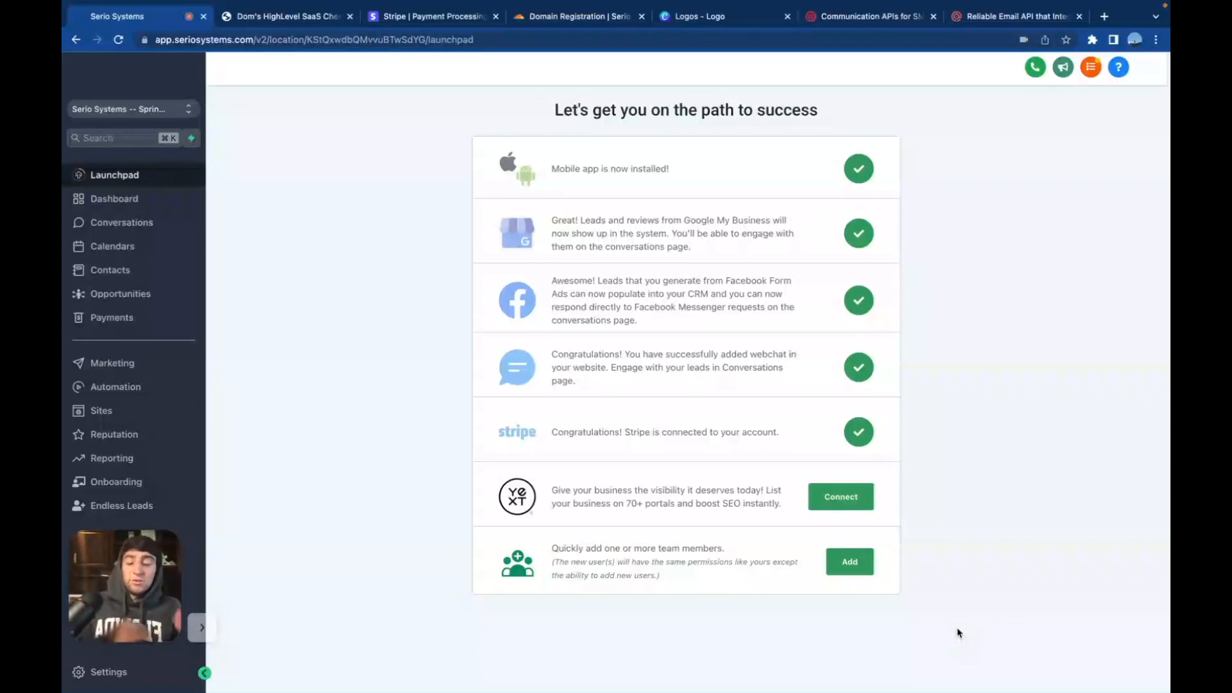
mouse_move(953, 572)
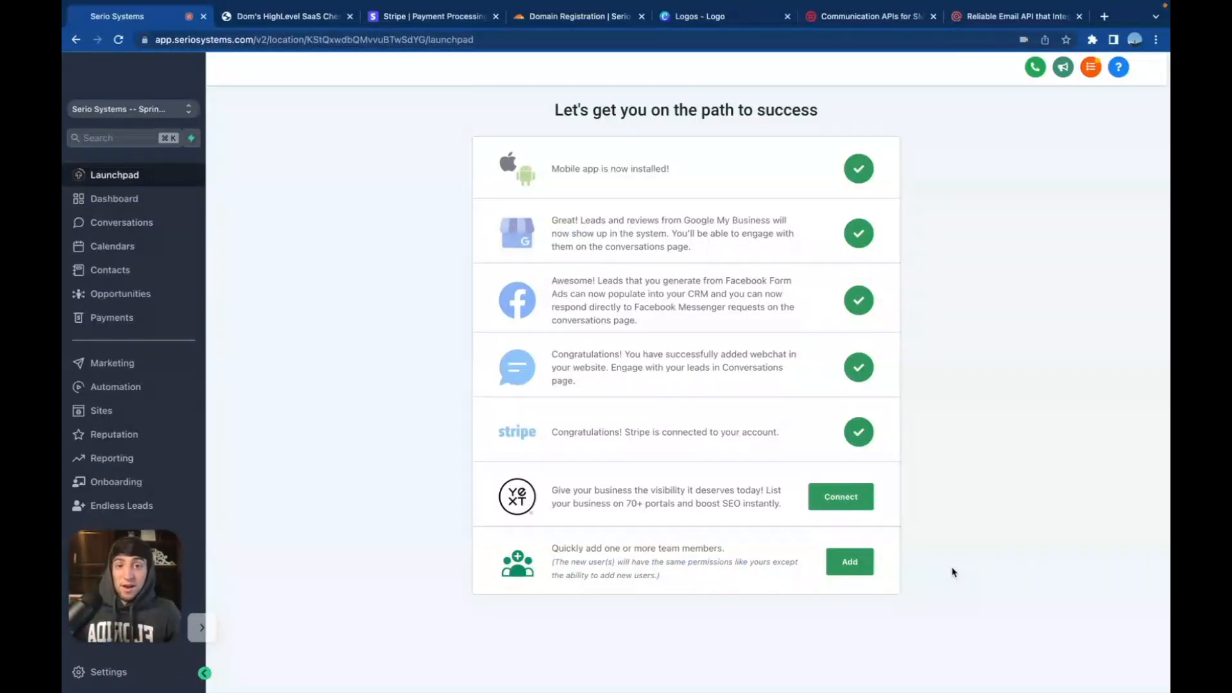
mouse_move(436, 182)
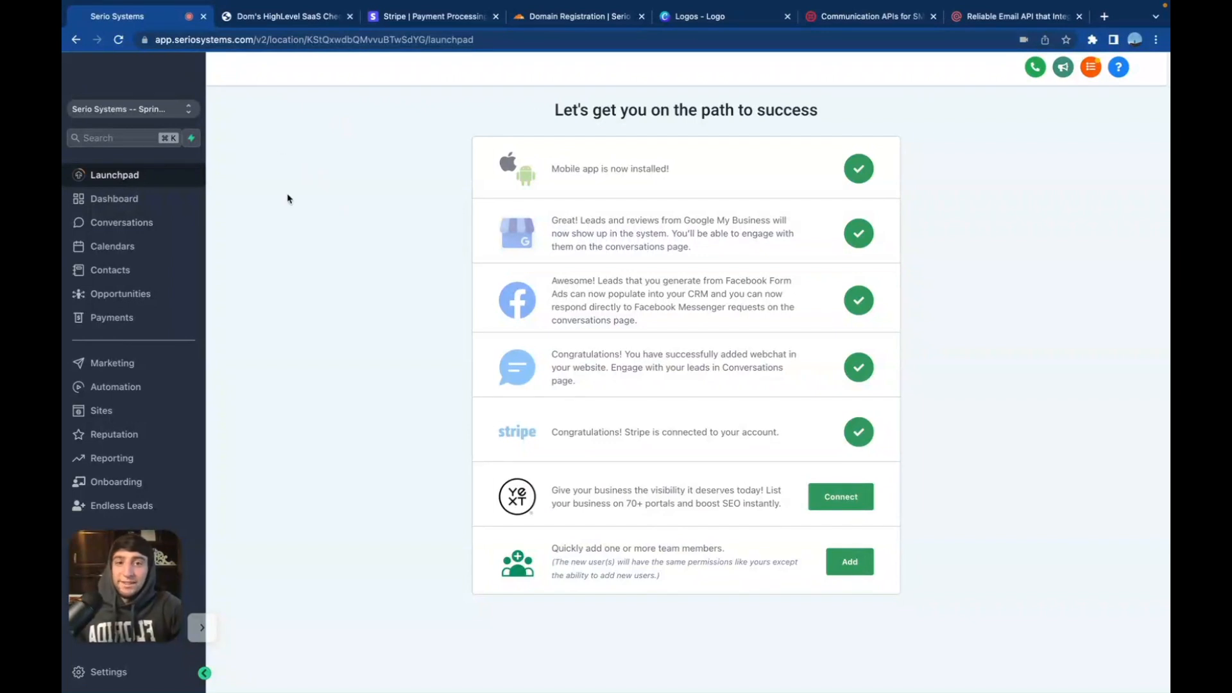
mouse_move(338, 187)
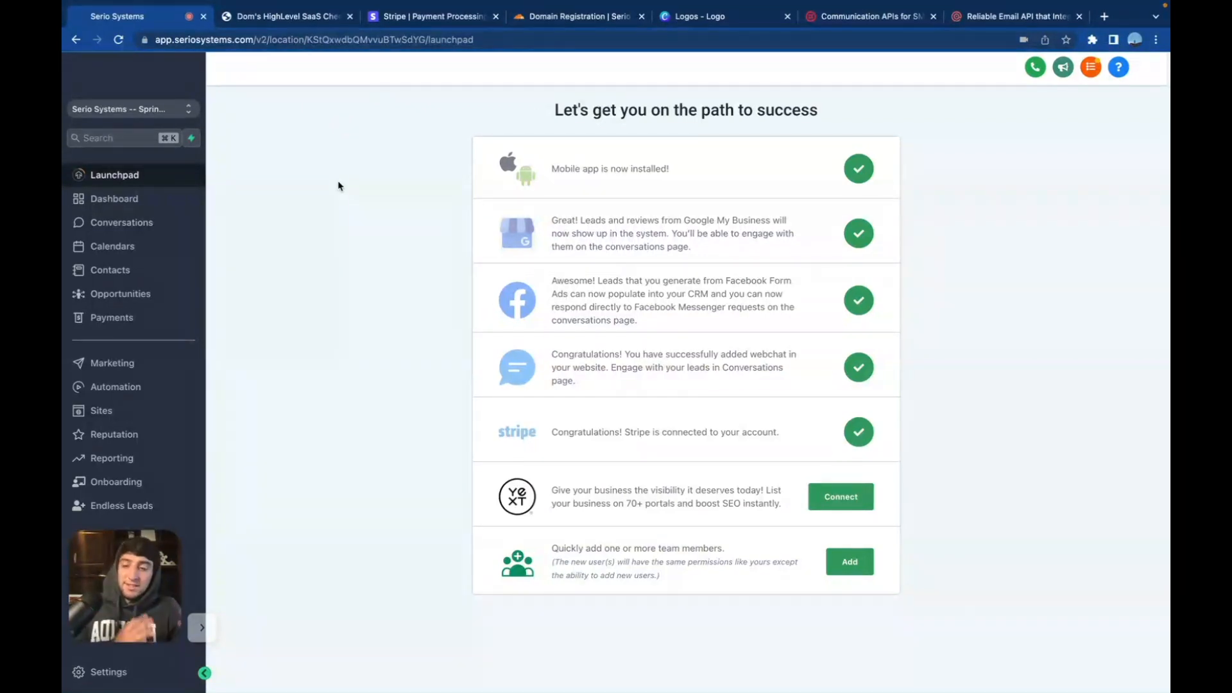